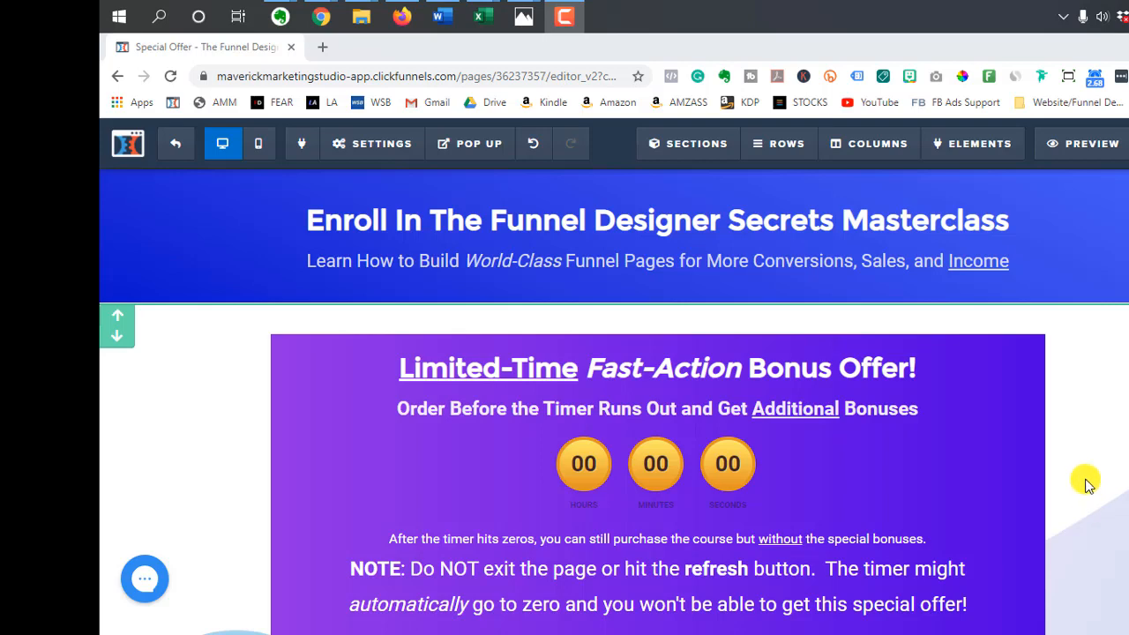
# Scroll down the offer page to reach the bonus offer row
pyautogui.scroll(-3)
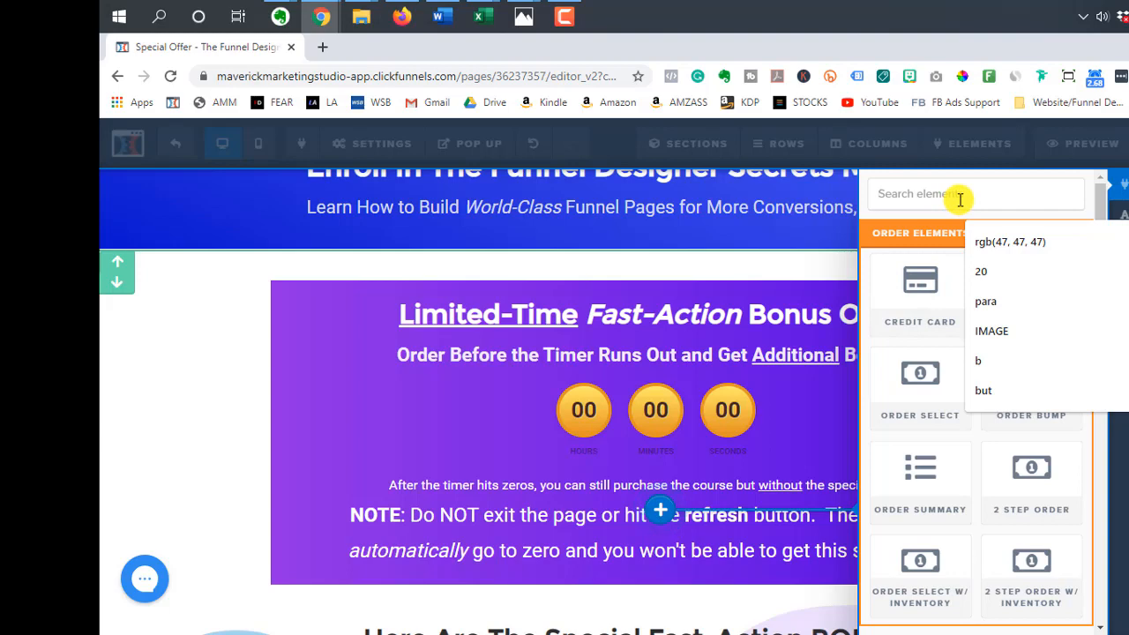
# Search elements for 'timer' and insert a Minute Timer below the orange countdown
pyautogui.write('timer')
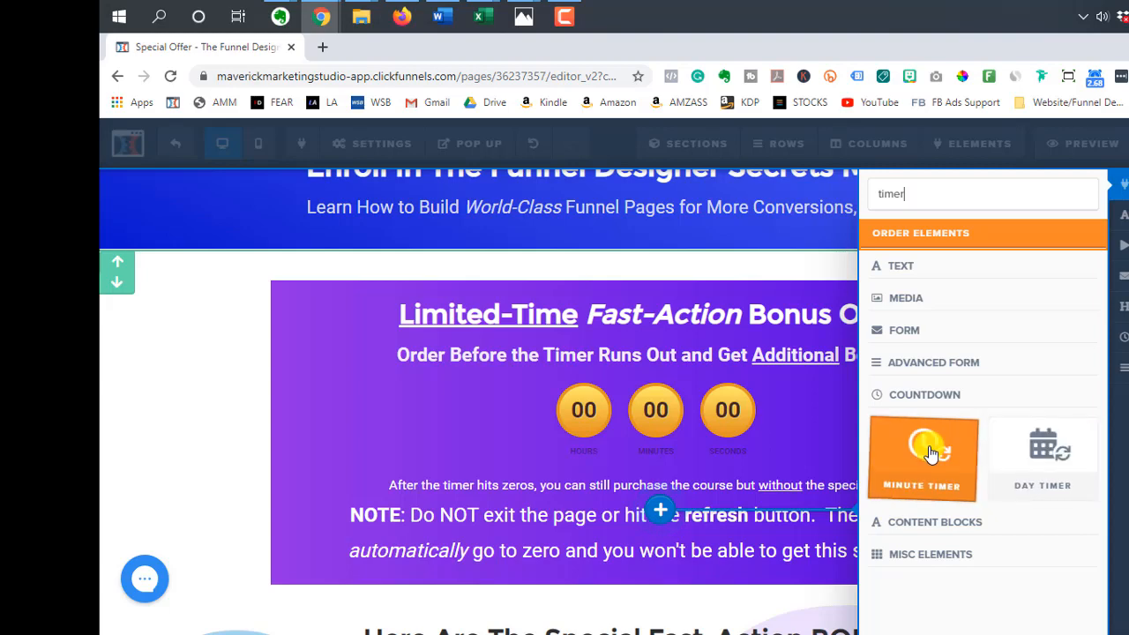
pyautogui.click(923, 454)
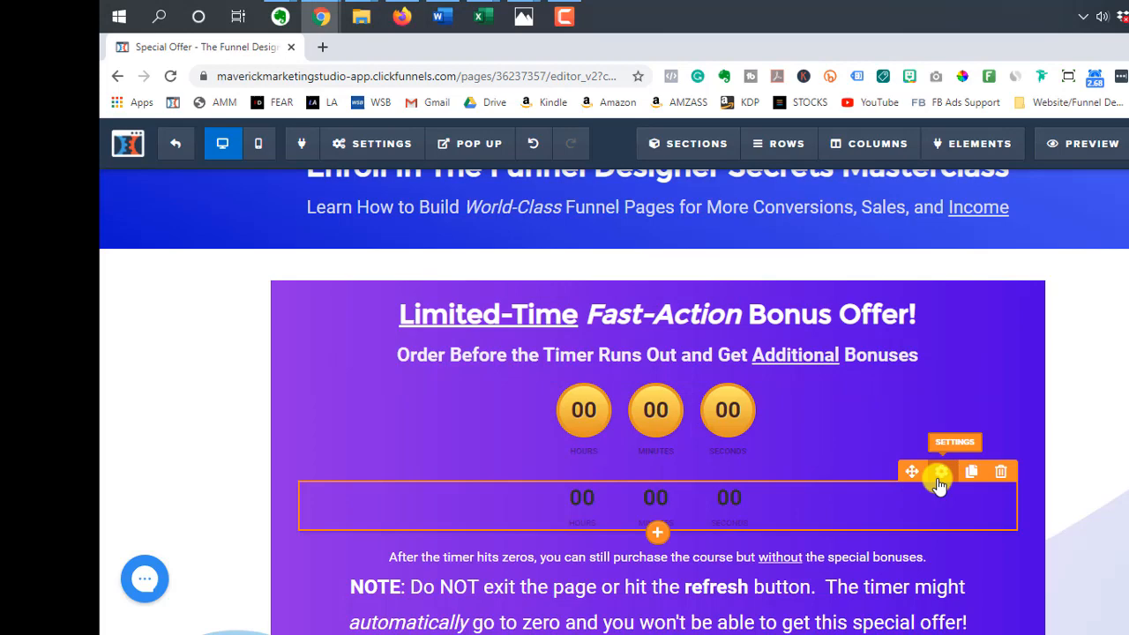
# Open the new minute timer's settings and scroll down to Expire Action
pyautogui.click(942, 471)
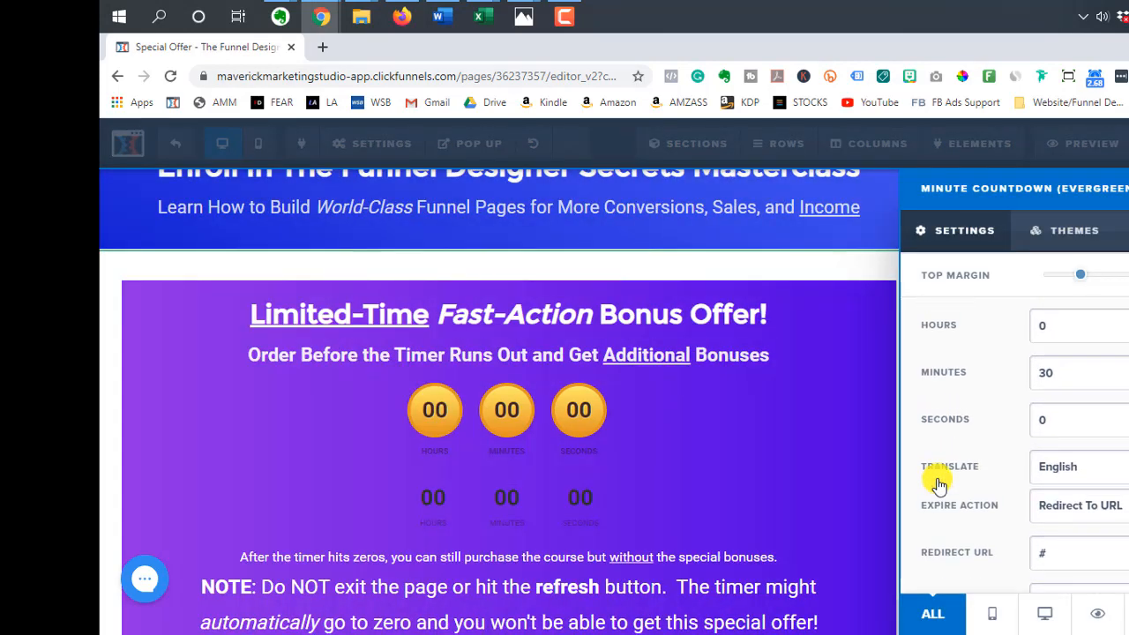
pyautogui.moveTo(1088, 389)
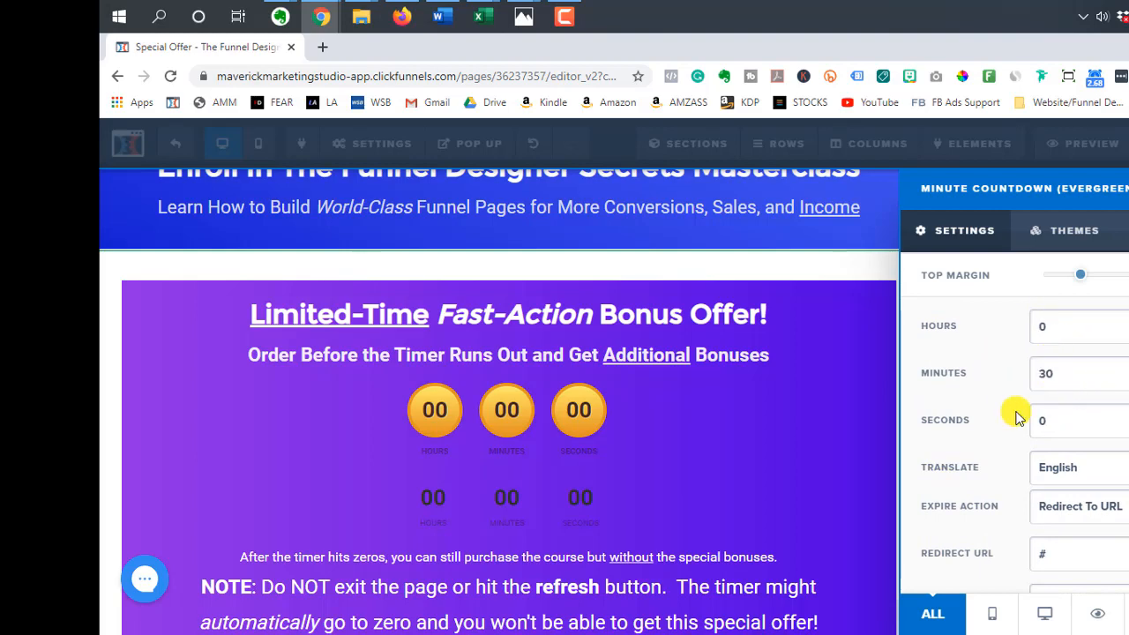
pyautogui.scroll(-3)
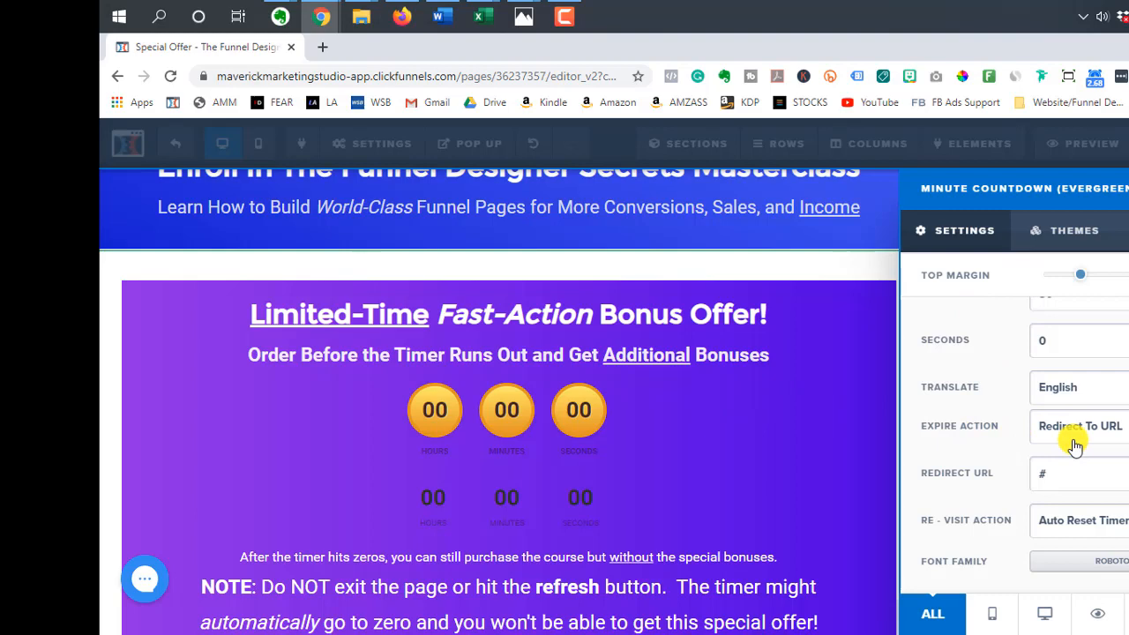
pyautogui.moveTo(1070, 441)
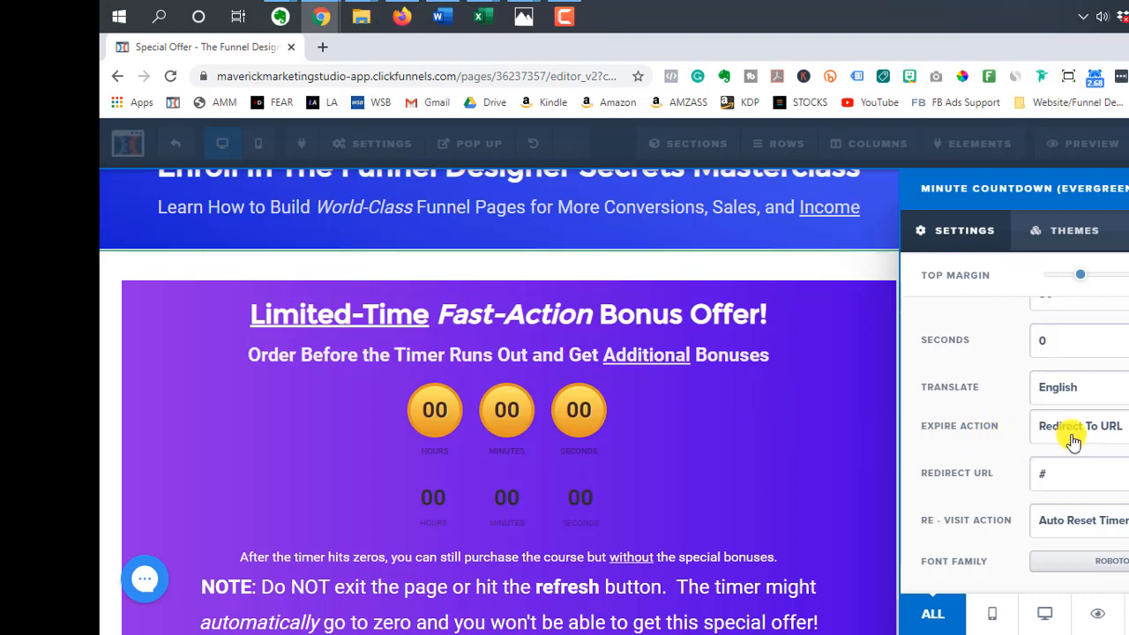
# Set the new timer's Expire Action to Show & Hide Elements
pyautogui.click(1081, 426)
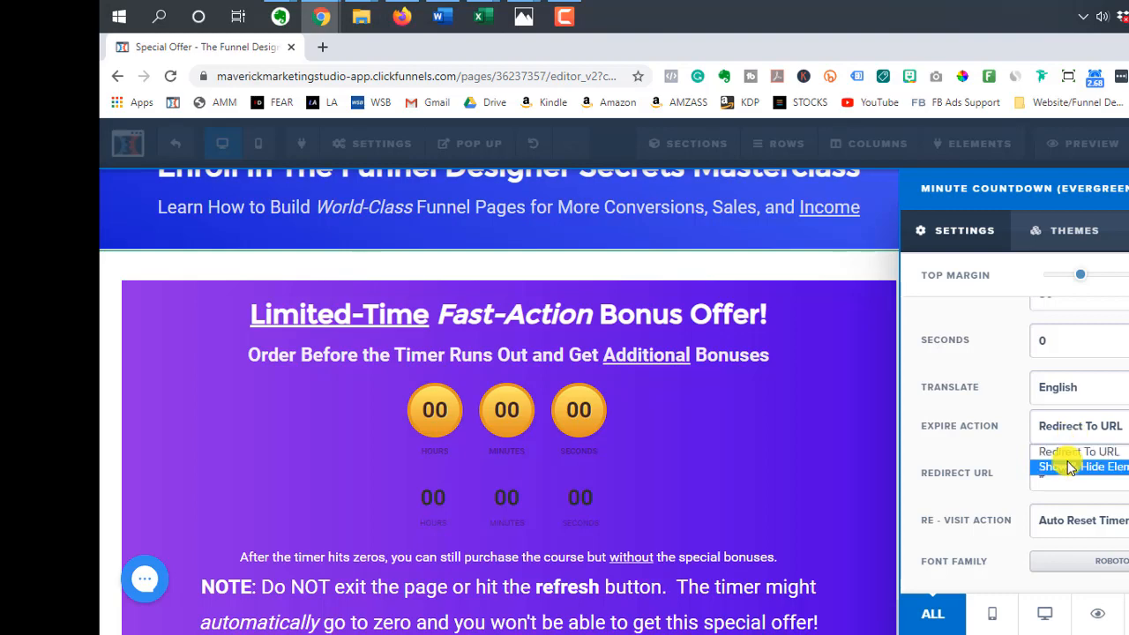
pyautogui.moveTo(1083, 426)
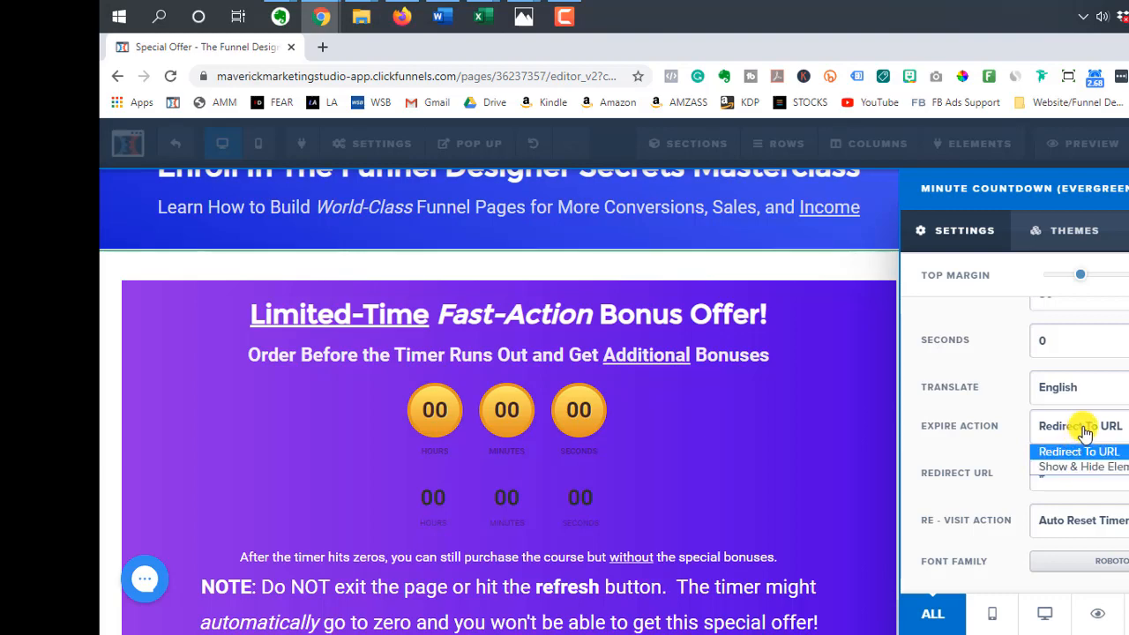
pyautogui.click(1078, 451)
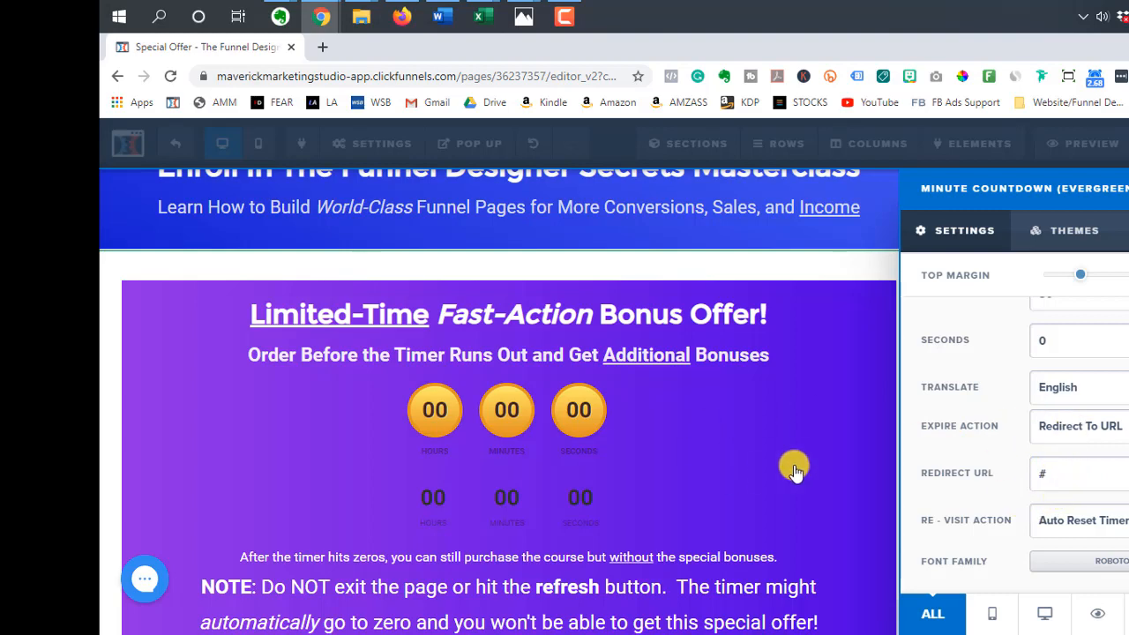
pyautogui.click(1079, 426)
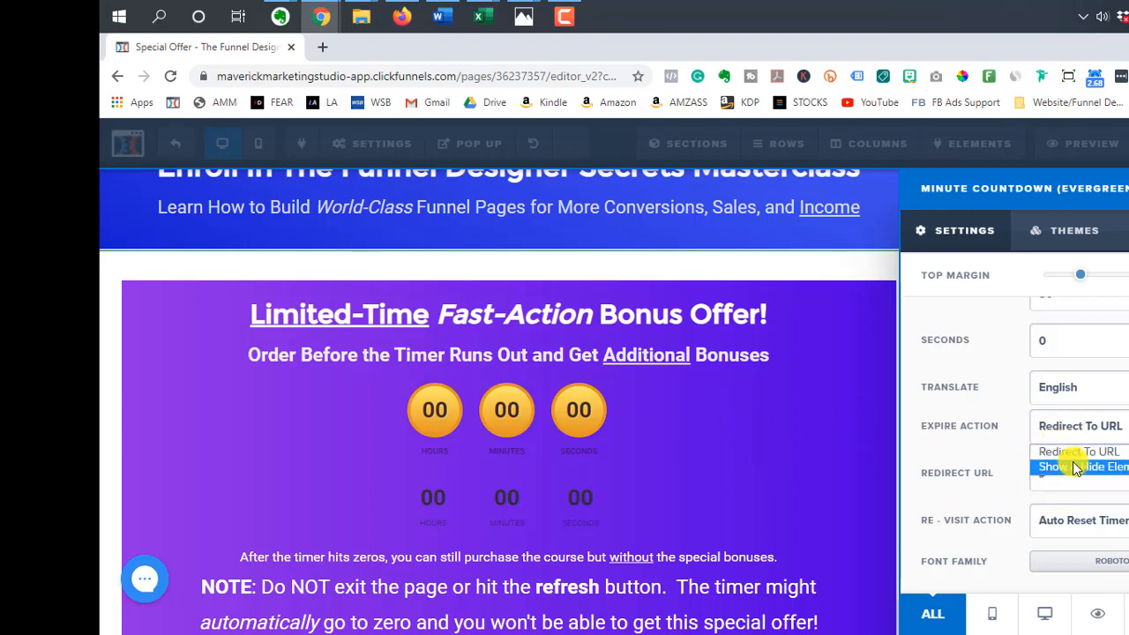
pyautogui.click(1080, 467)
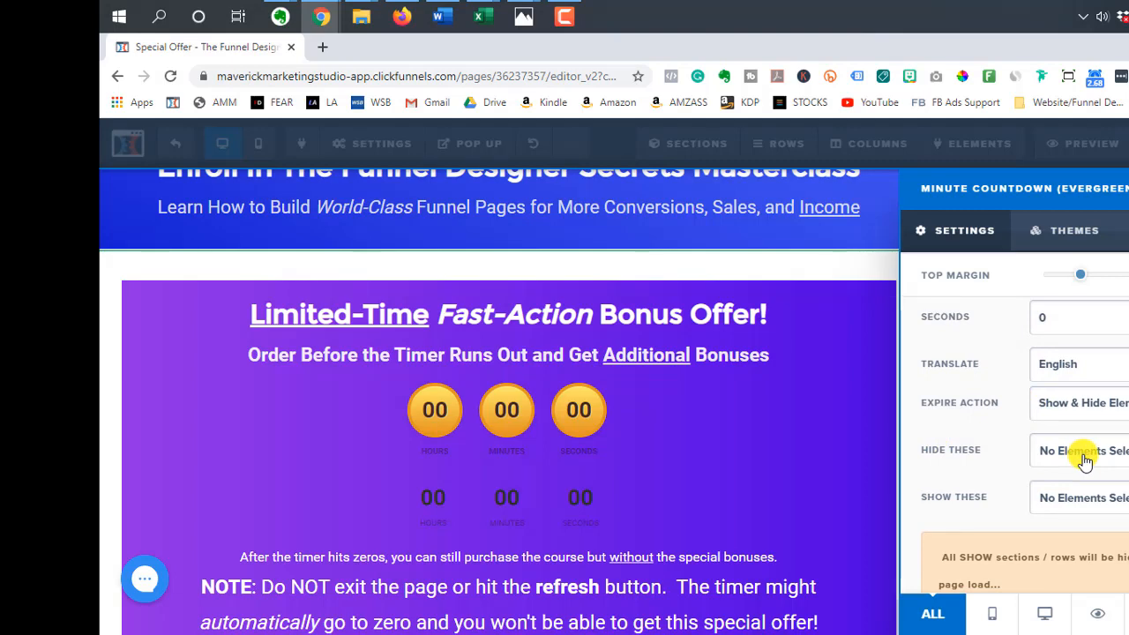
pyautogui.click(1082, 451)
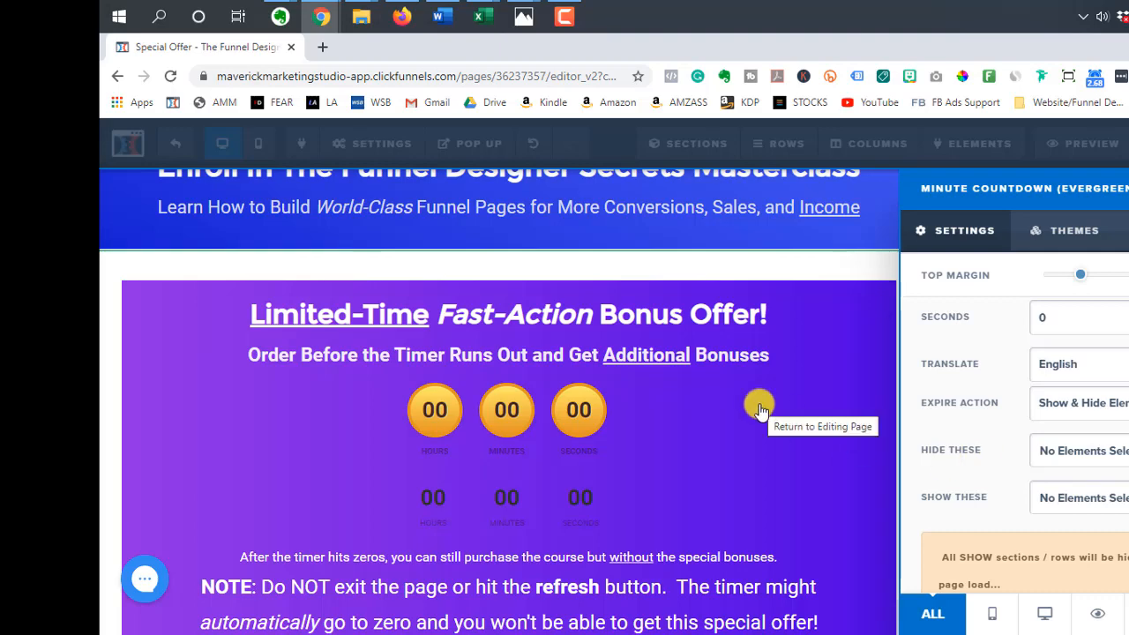
pyautogui.moveTo(715, 402)
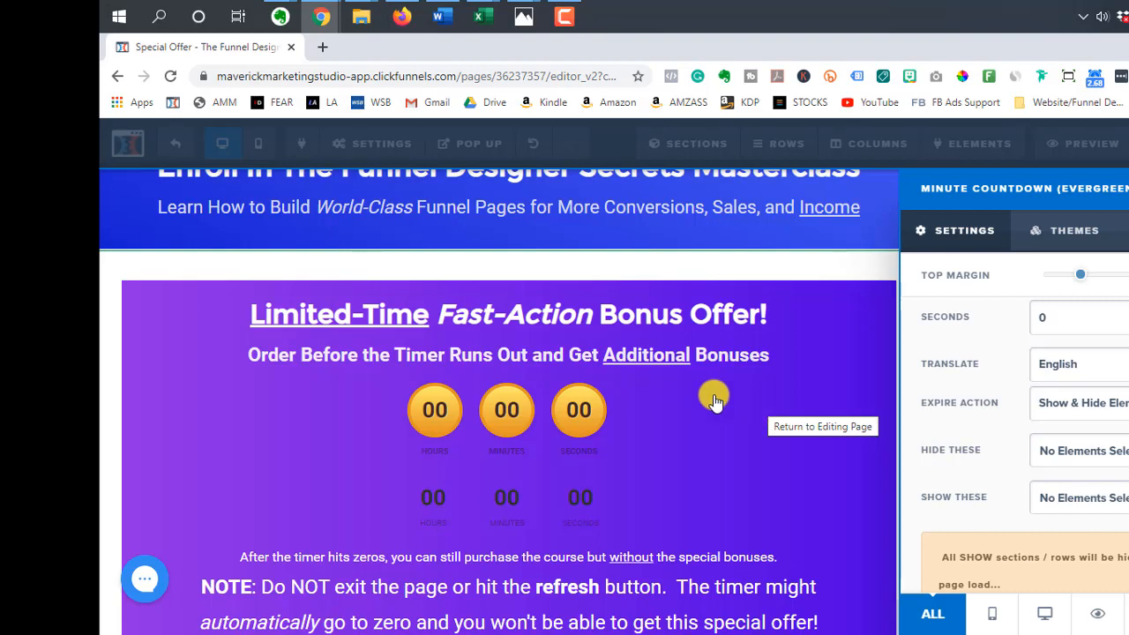
pyautogui.moveTo(691, 509)
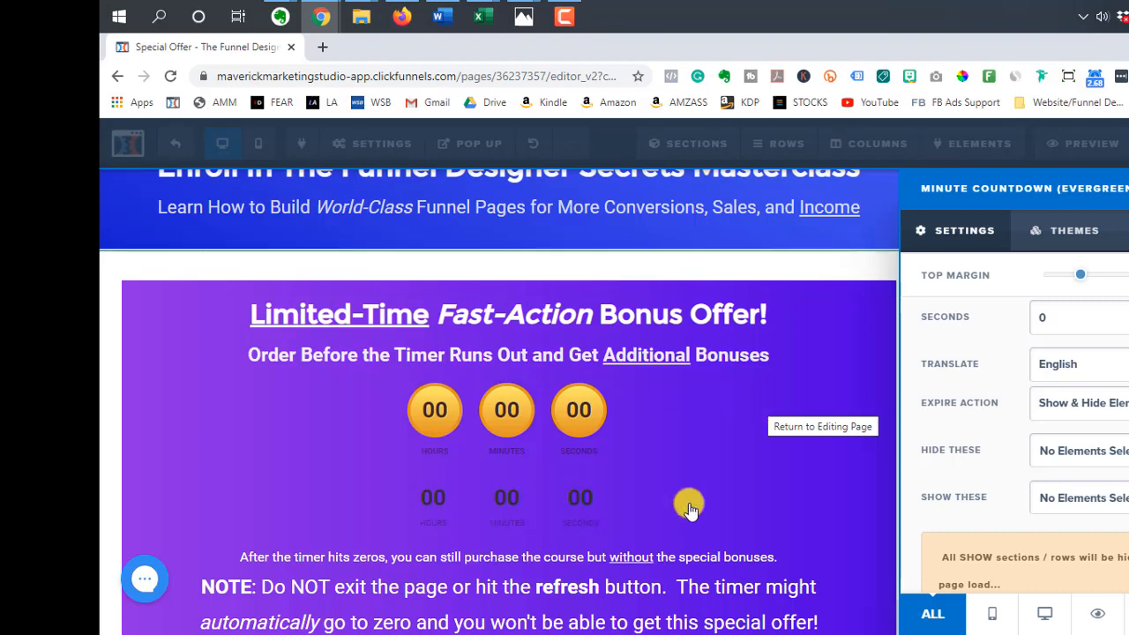
pyautogui.moveTo(543, 503)
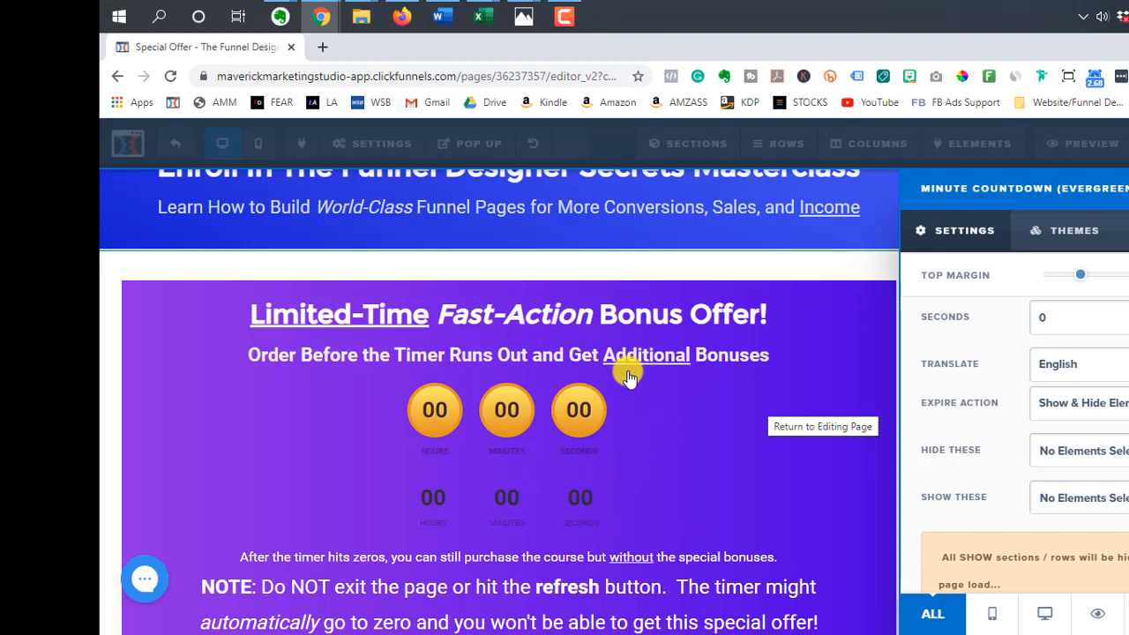
pyautogui.moveTo(628, 378)
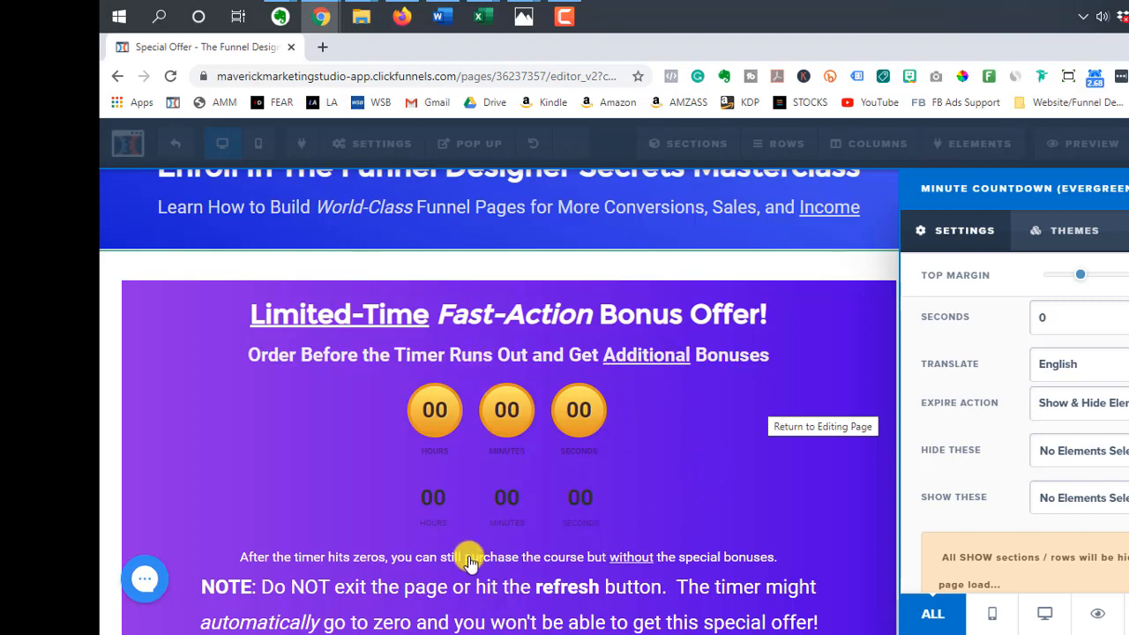
pyautogui.moveTo(503, 430)
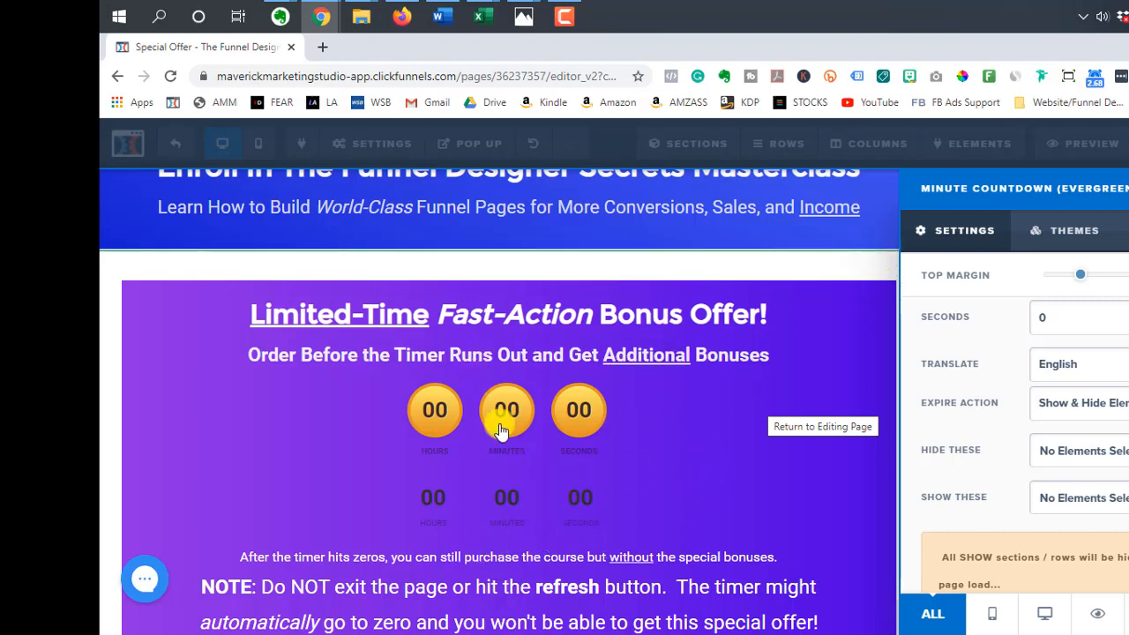
pyautogui.moveTo(490, 461)
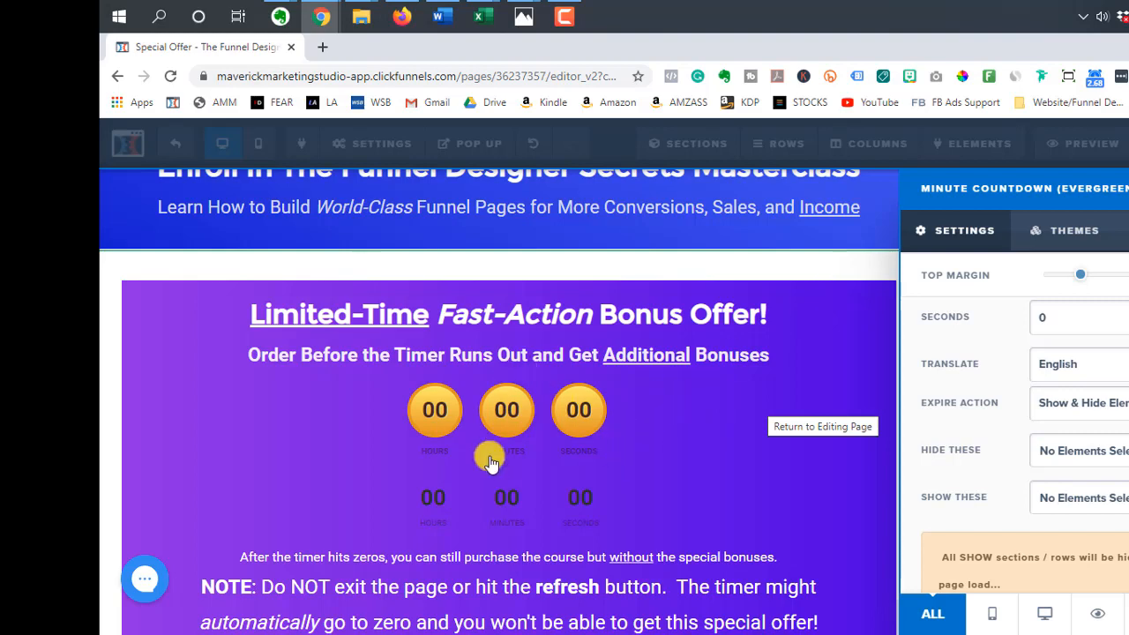
pyautogui.moveTo(783, 340)
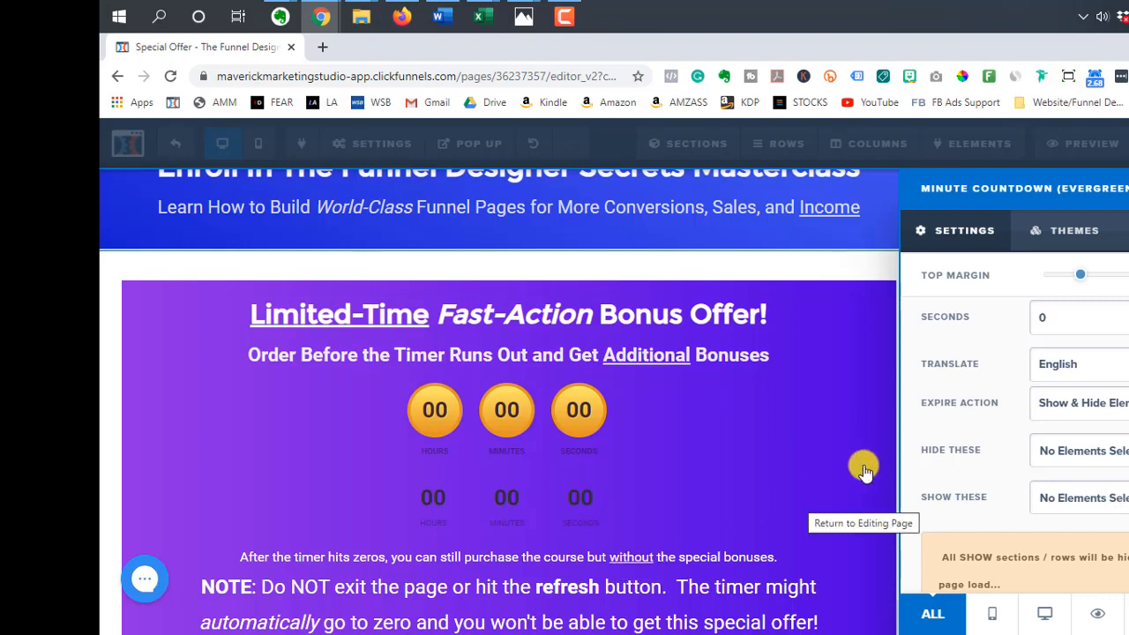
pyautogui.moveTo(1034, 483)
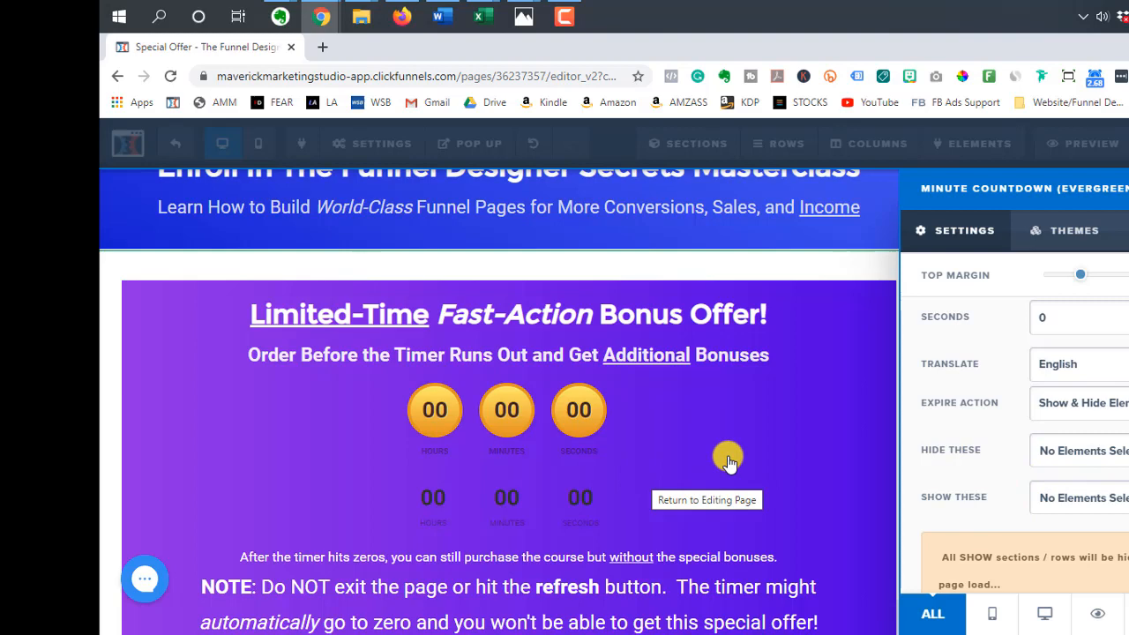
# Scroll to Re-Visit Action and view its options, keeping Auto Reset Timer
pyautogui.scroll(-3)
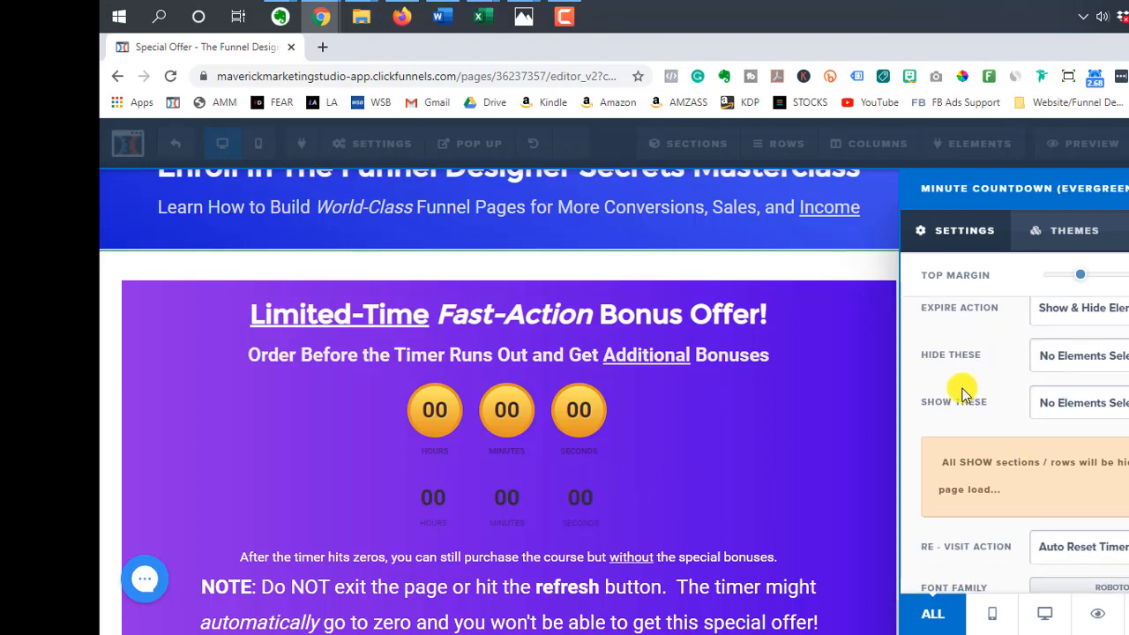
pyautogui.moveTo(957, 313)
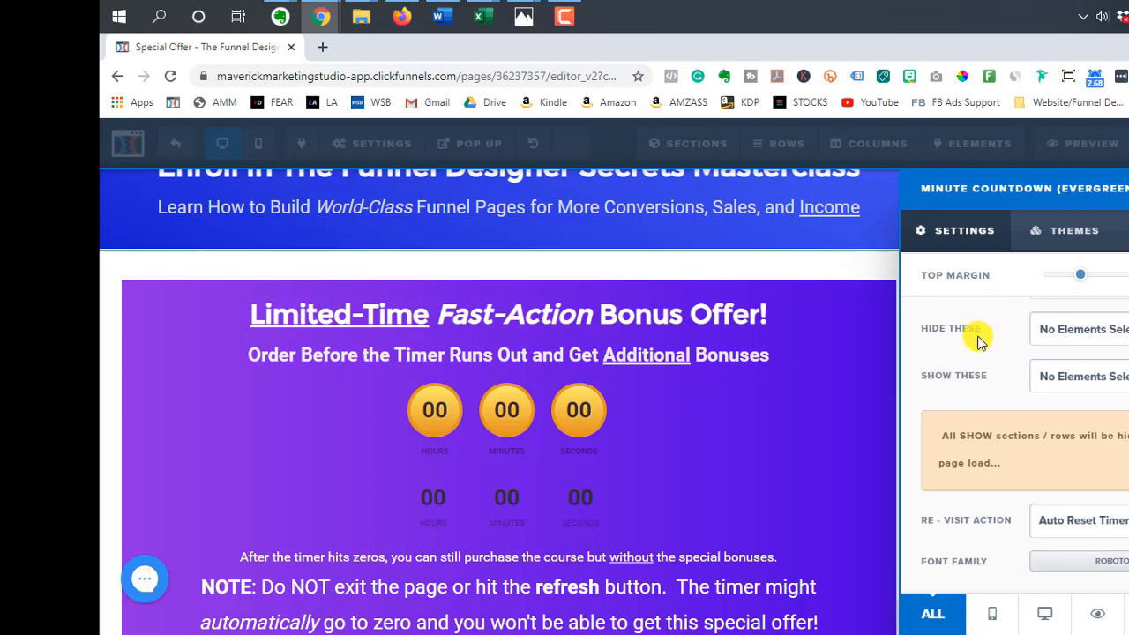
pyautogui.moveTo(1000, 560)
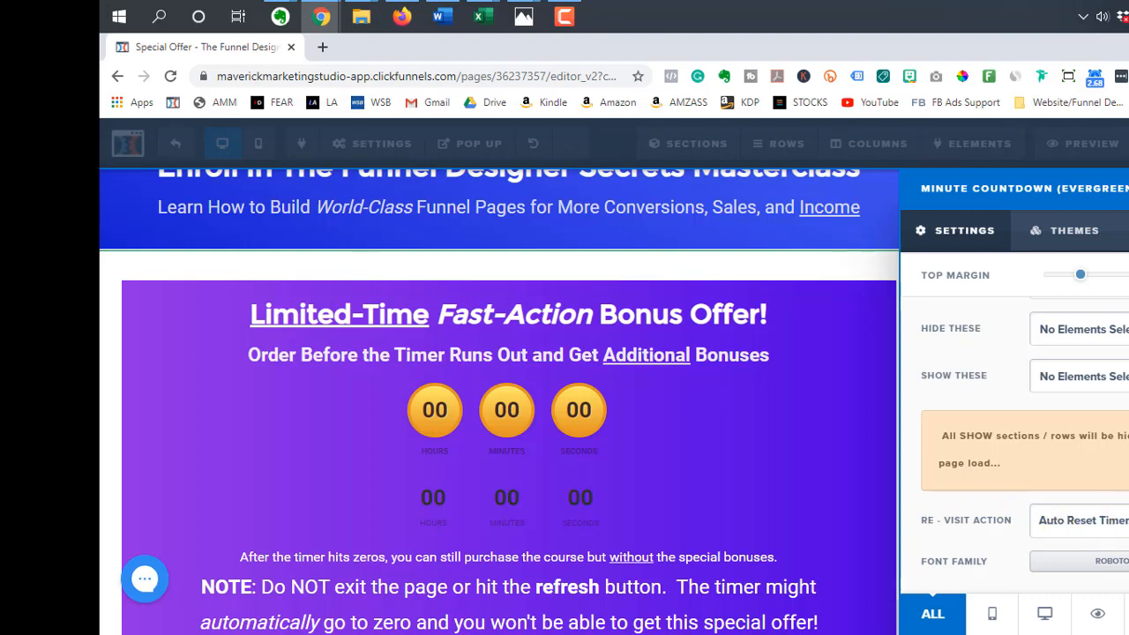
pyautogui.click(1082, 519)
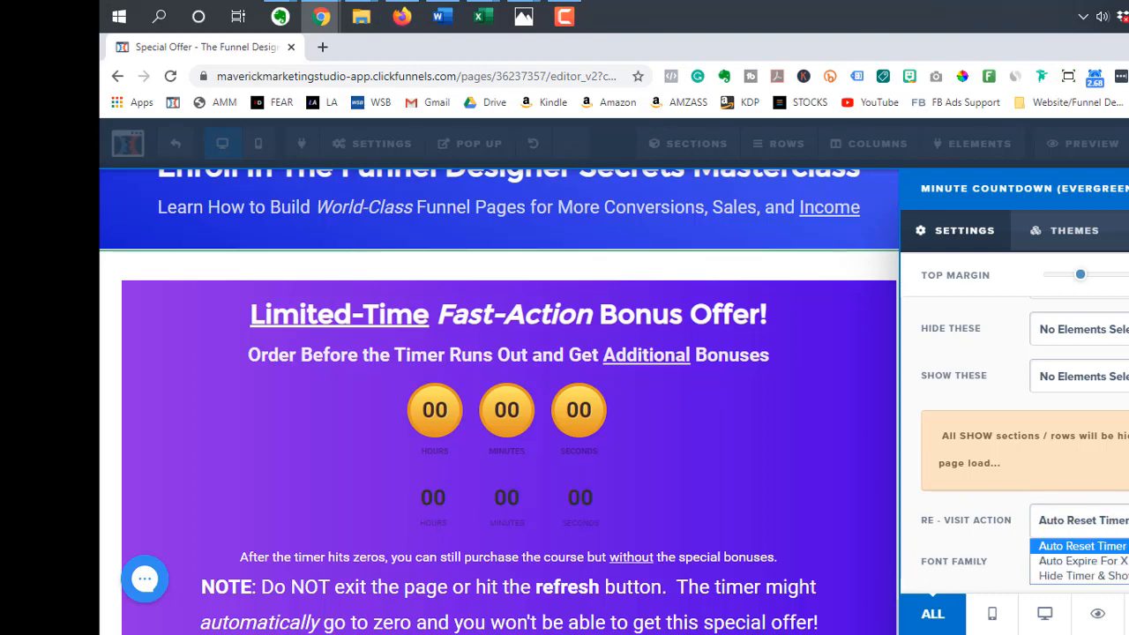
pyautogui.moveTo(893, 418)
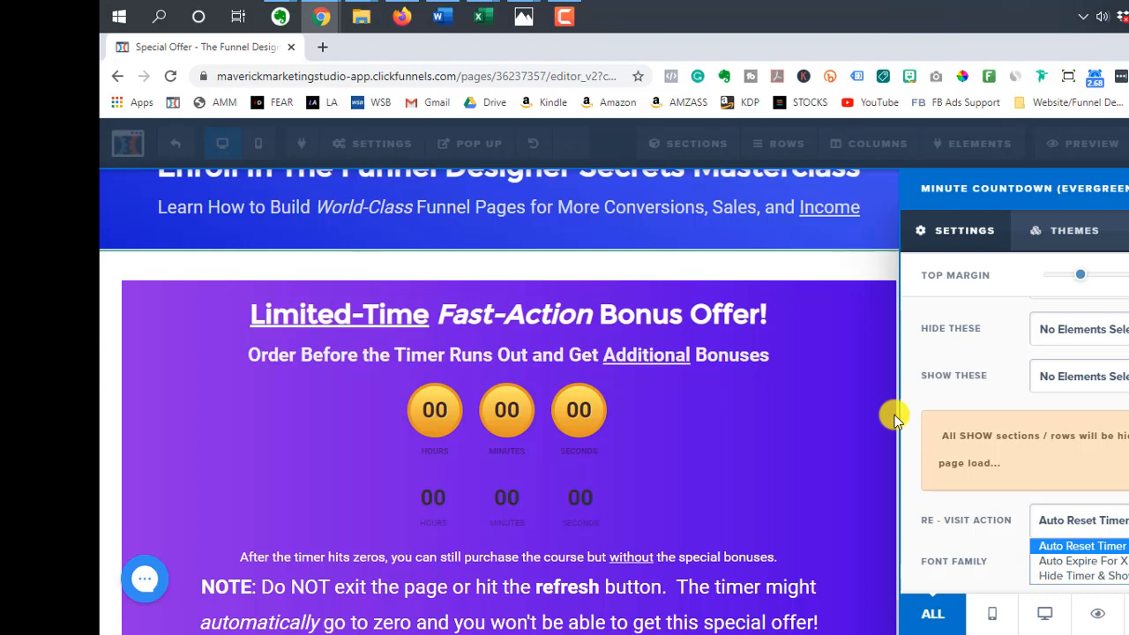
pyautogui.moveTo(744, 317)
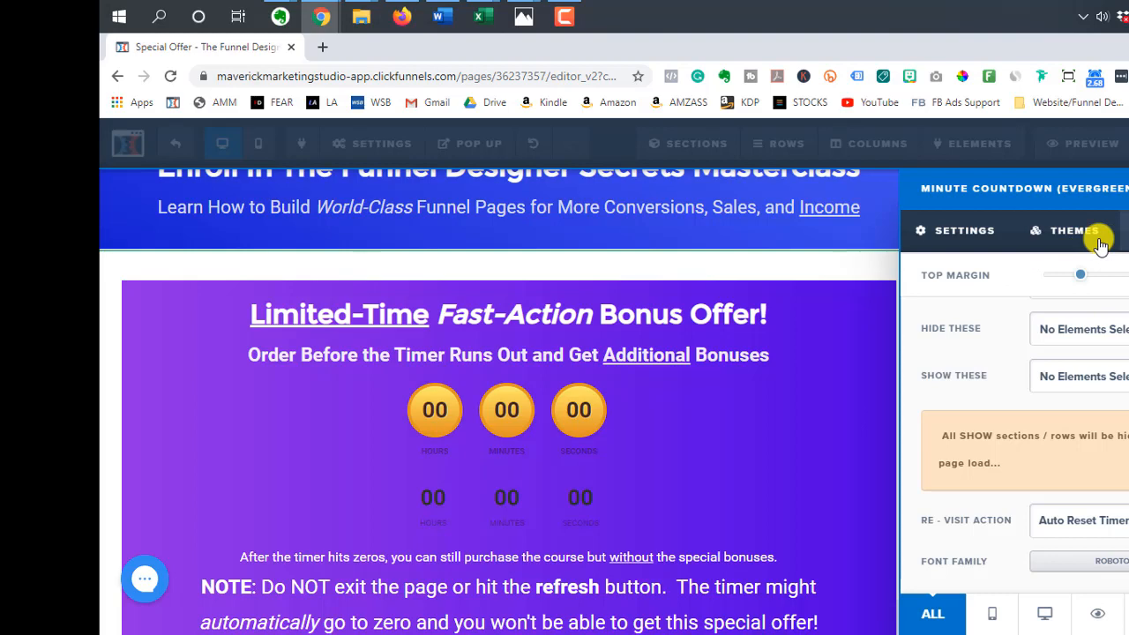
# Browse the timer themes and set the minute countdown's Size to Large
pyautogui.click(1074, 230)
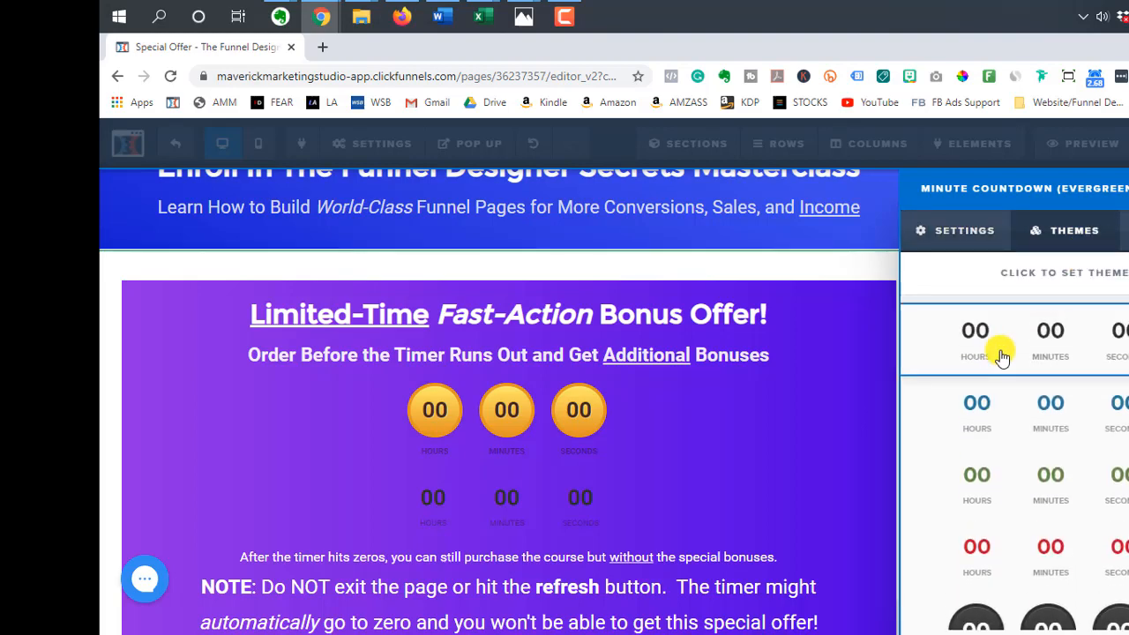
pyautogui.scroll(-3)
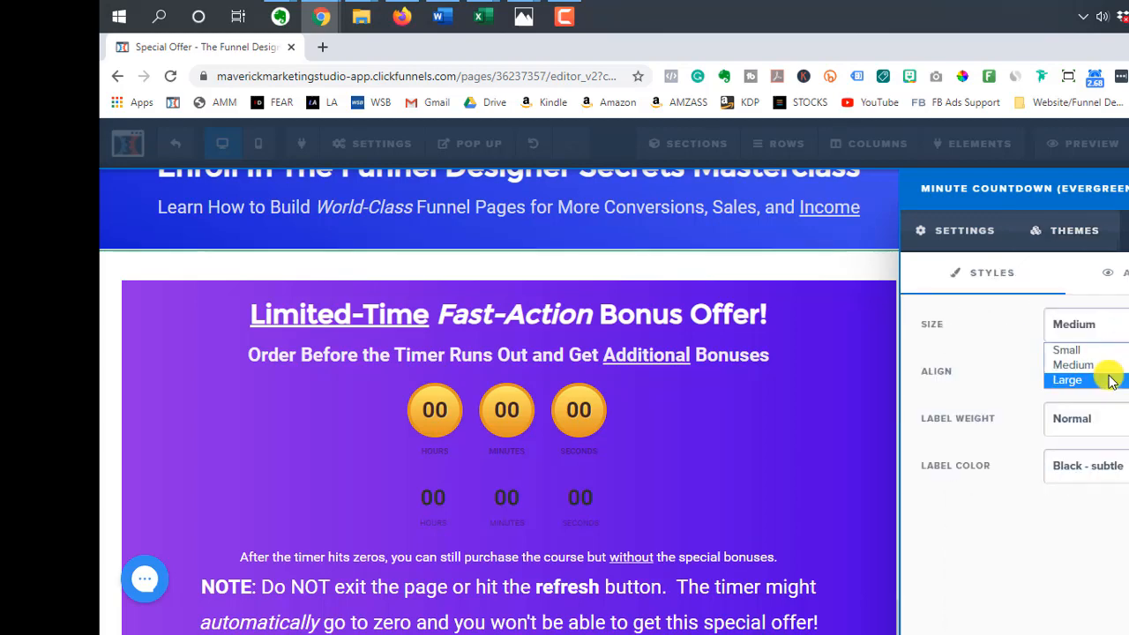
pyautogui.click(1067, 379)
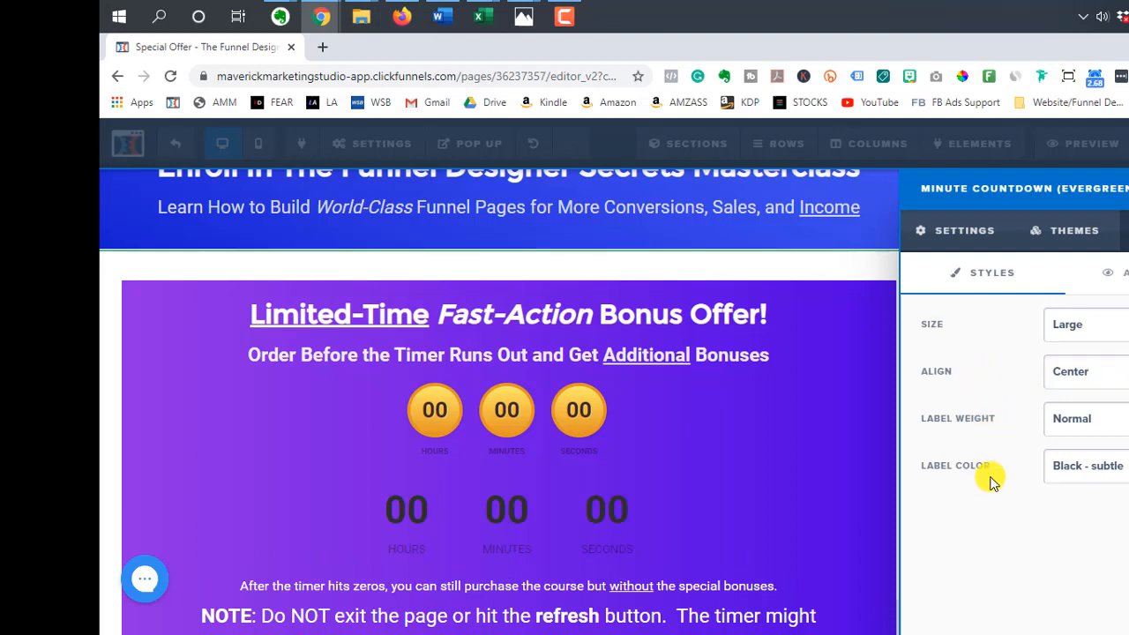
pyautogui.moveTo(797, 444)
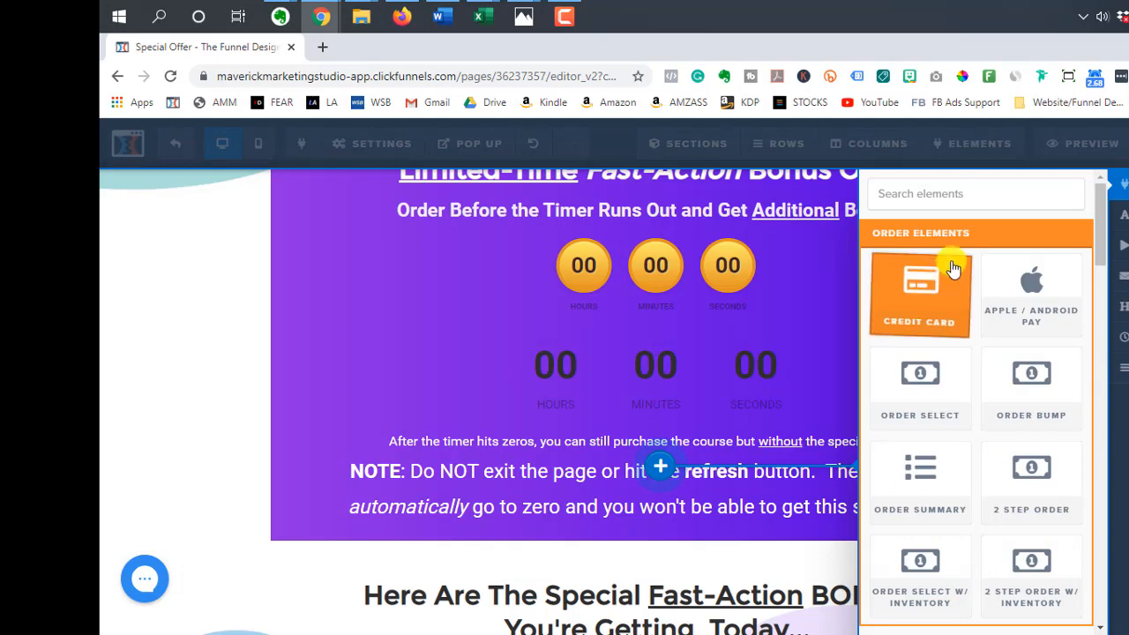
# Search the elements panel for 'timer' to add a Daily Countdown
pyautogui.write('timer')
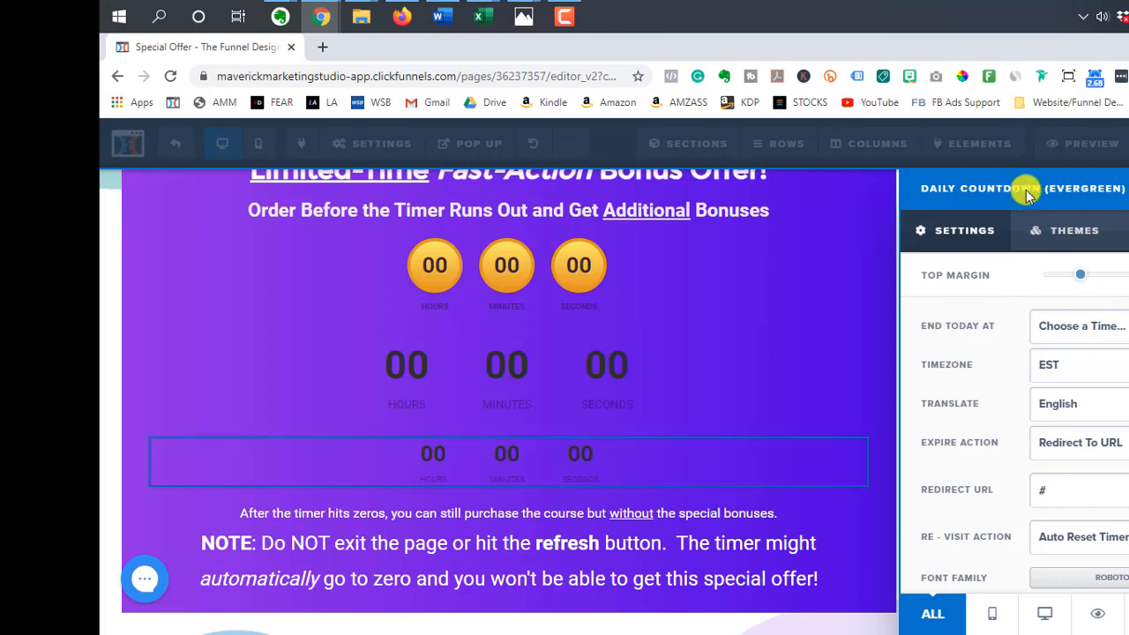
pyautogui.click(1080, 326)
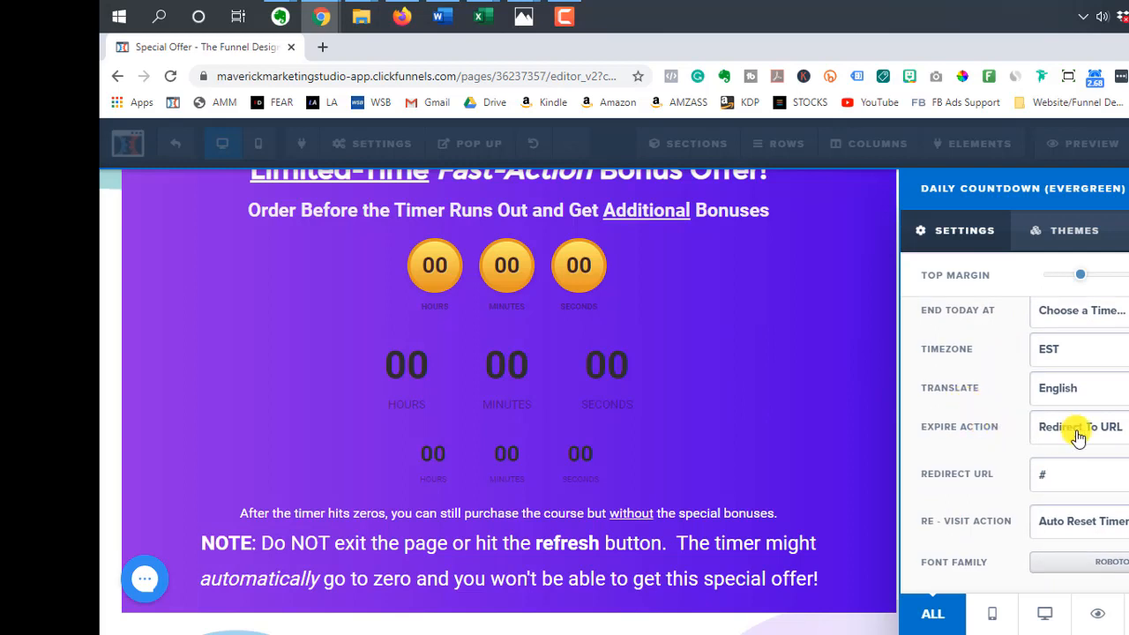
pyautogui.click(1080, 426)
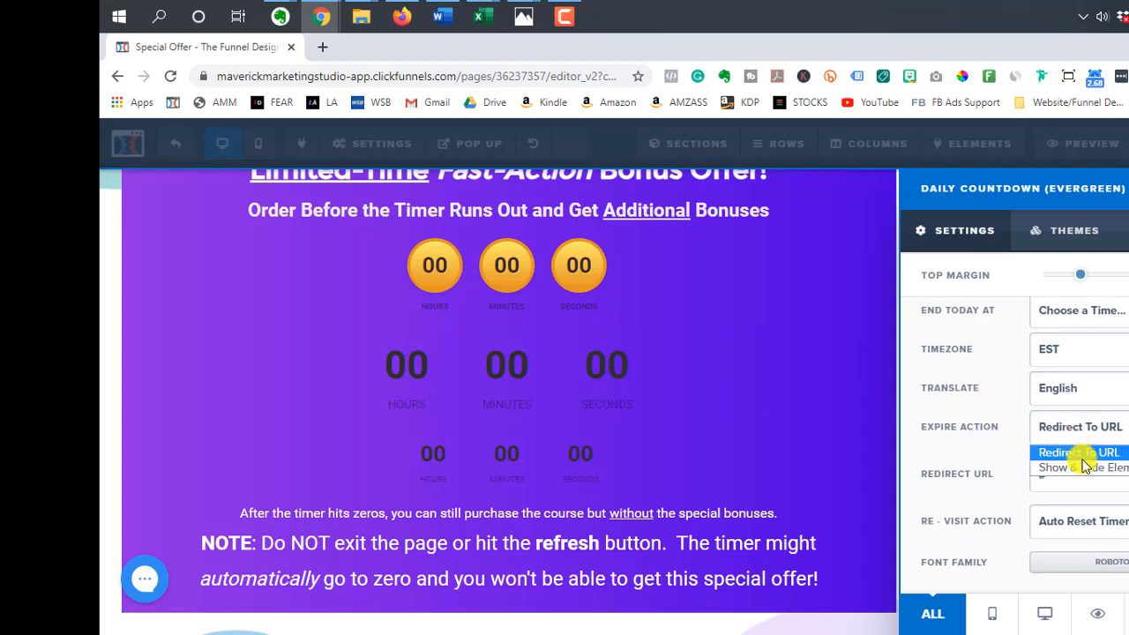
pyautogui.click(1080, 452)
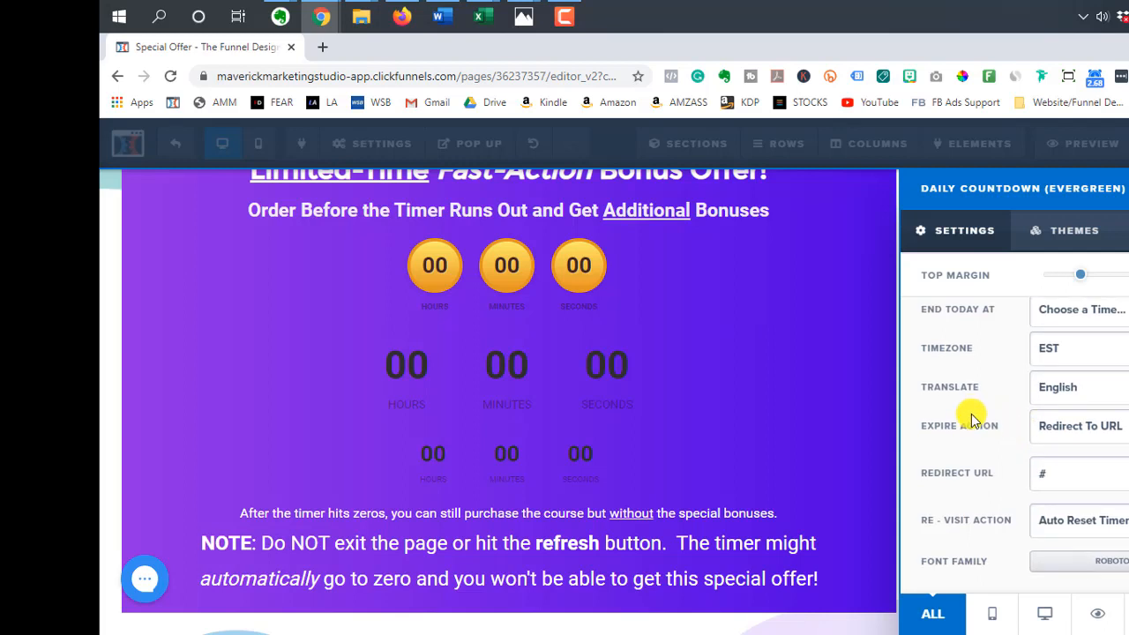
pyautogui.click(1081, 520)
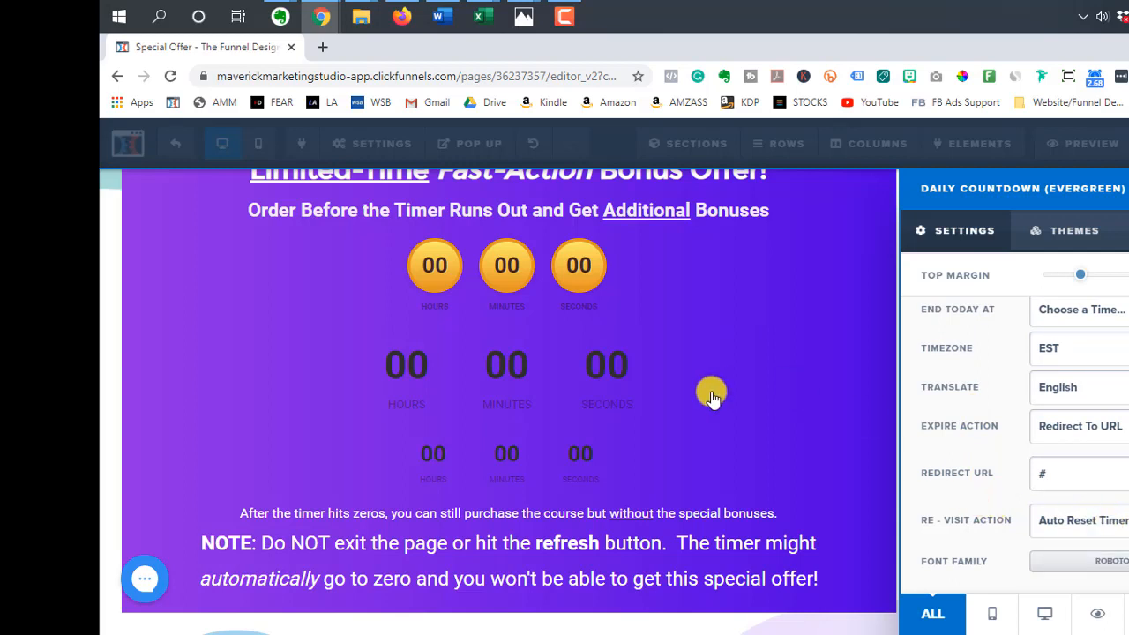
pyautogui.moveTo(713, 394)
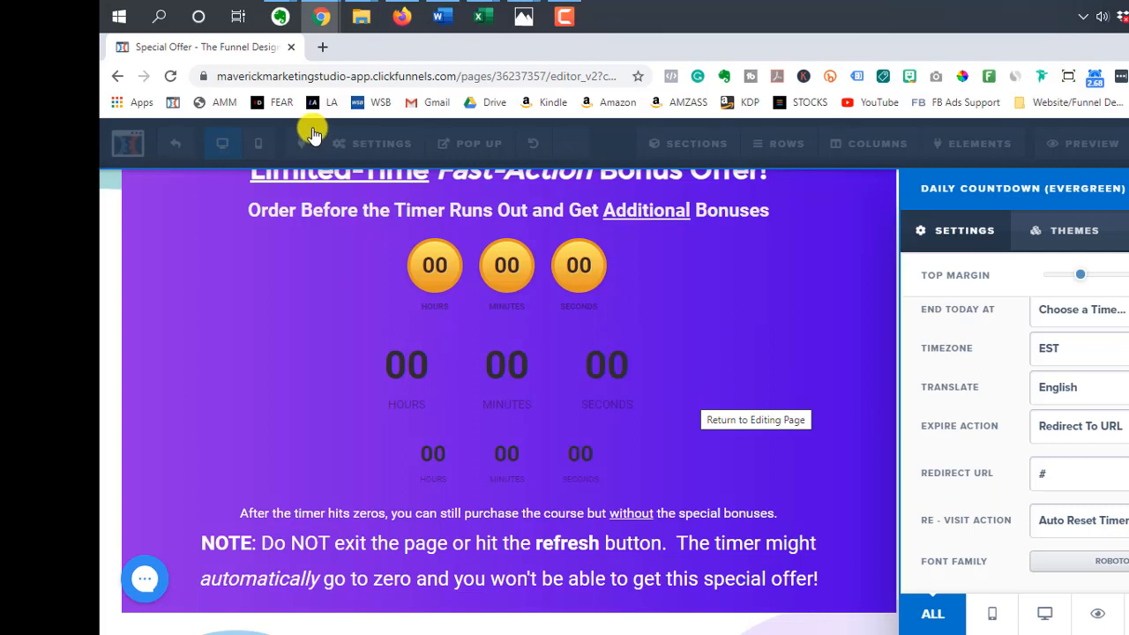
pyautogui.moveTo(331, 282)
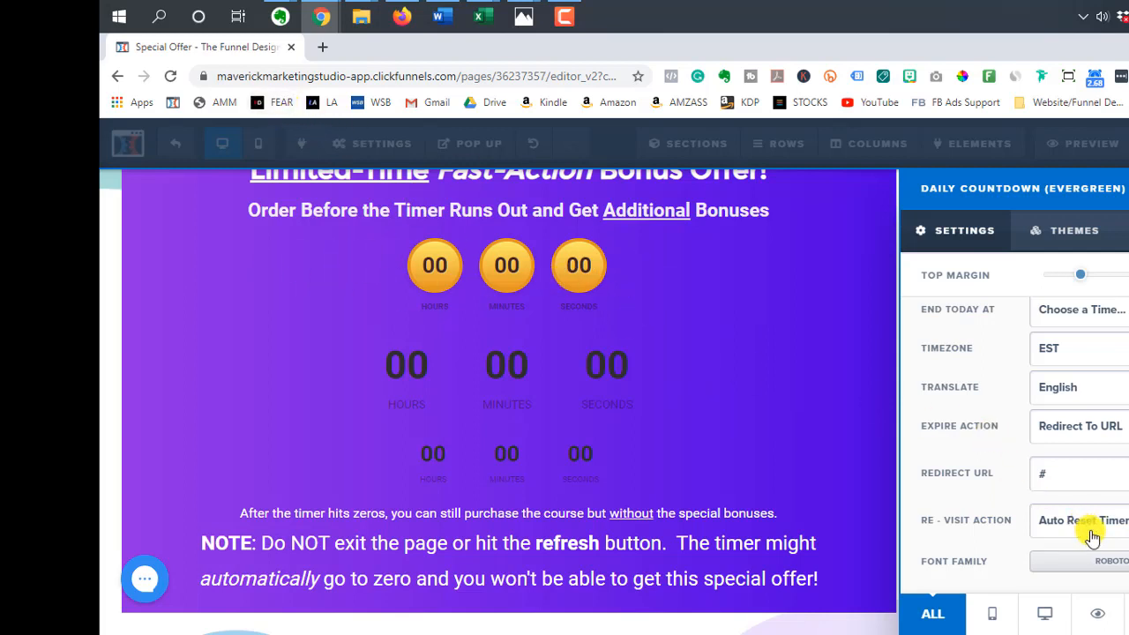
# Review the daily timer's Re-Visit Action choices
pyautogui.click(1084, 520)
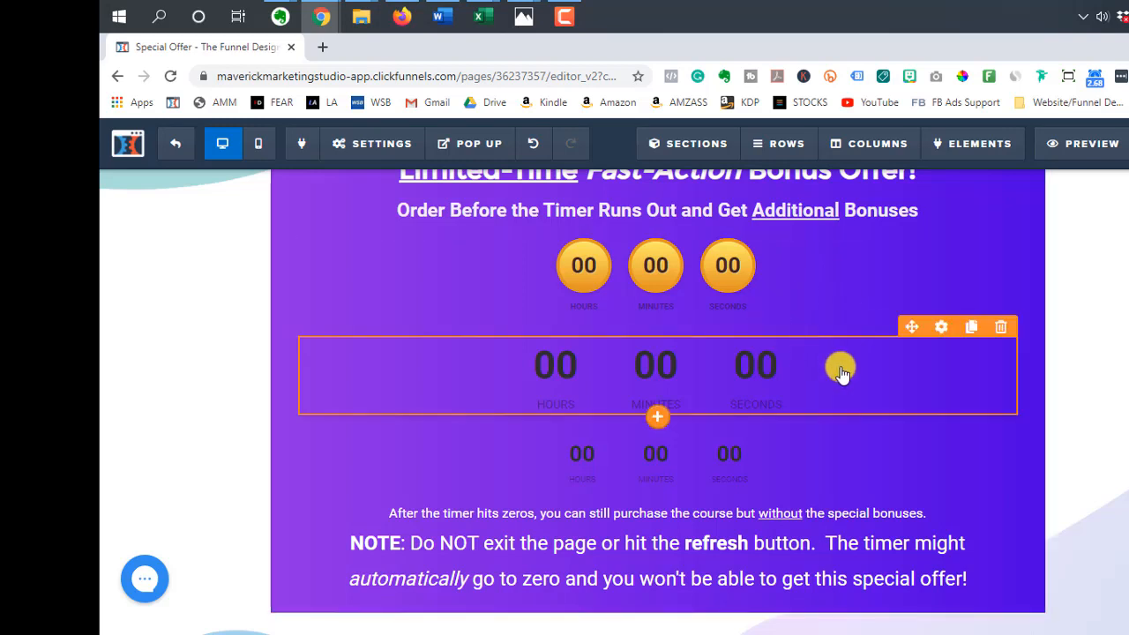
pyautogui.moveTo(900, 376)
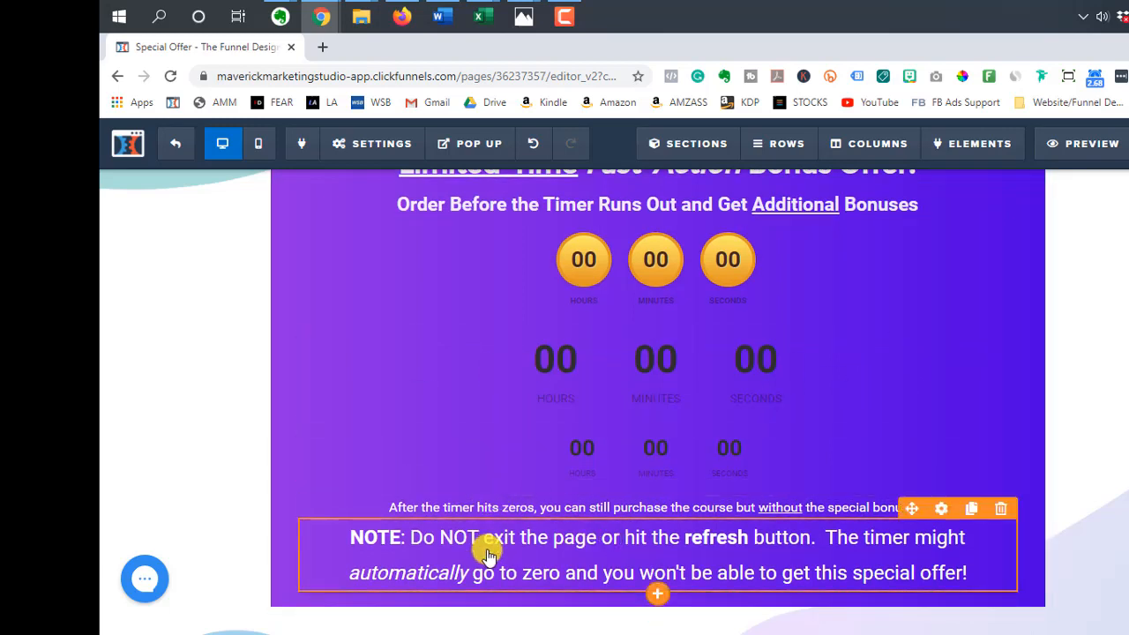
pyautogui.moveTo(502, 537)
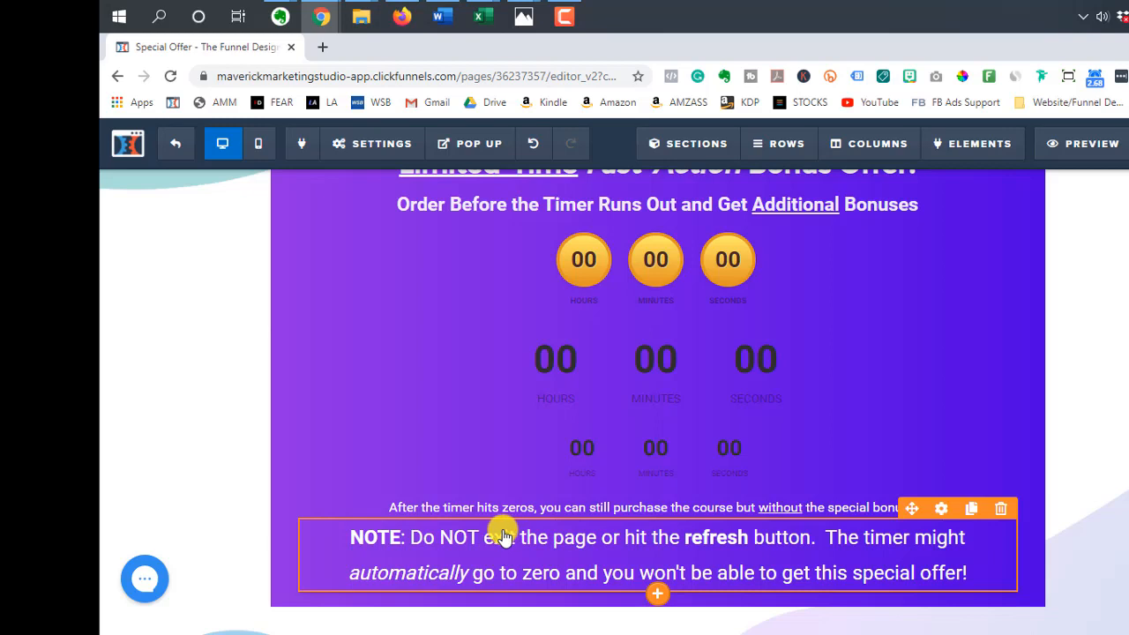
pyautogui.moveTo(746, 541)
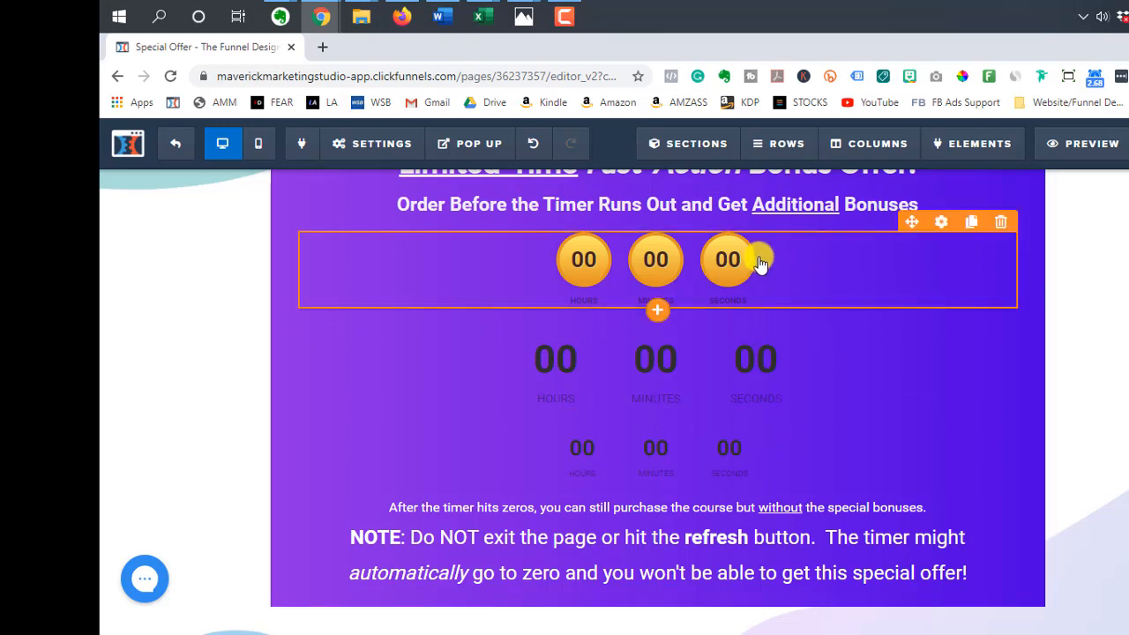
pyautogui.moveTo(895, 269)
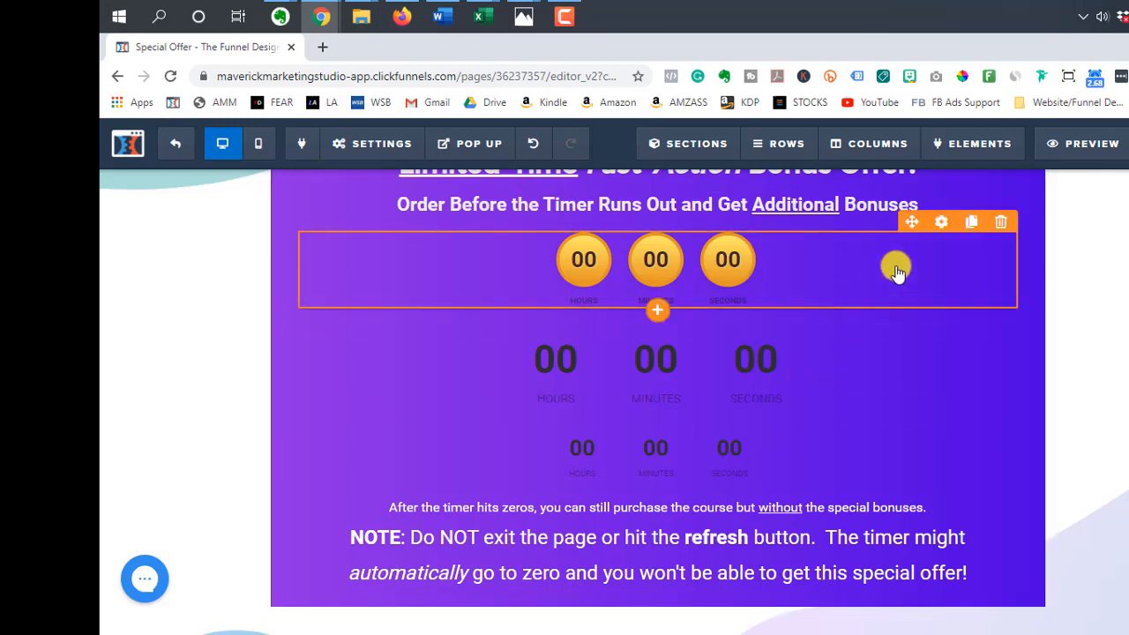
pyautogui.moveTo(951, 251)
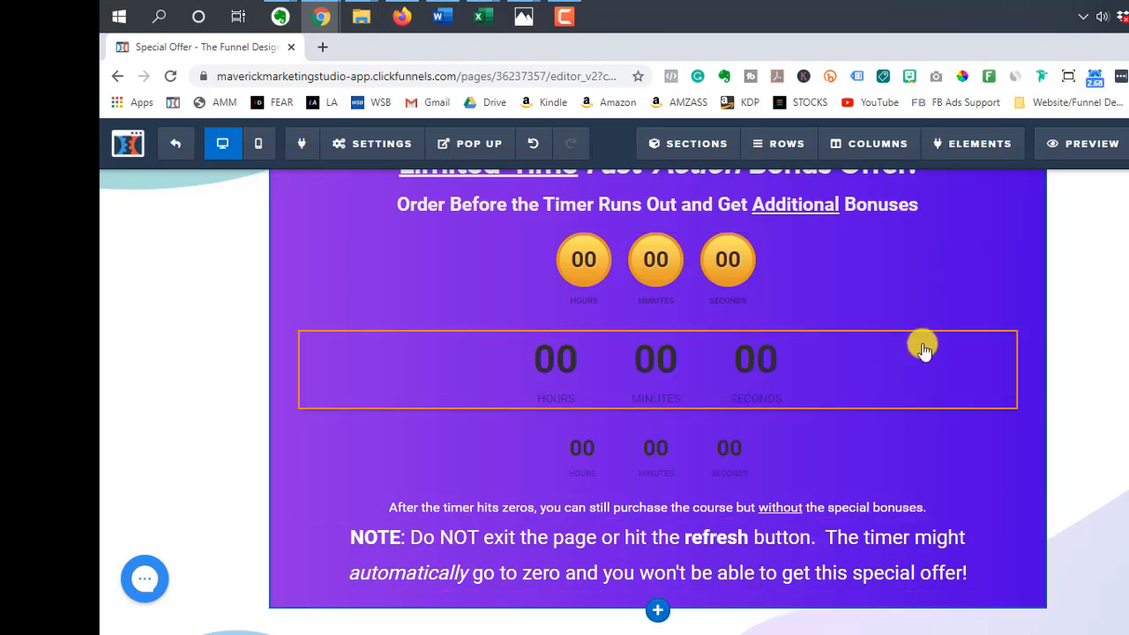
pyautogui.click(772, 554)
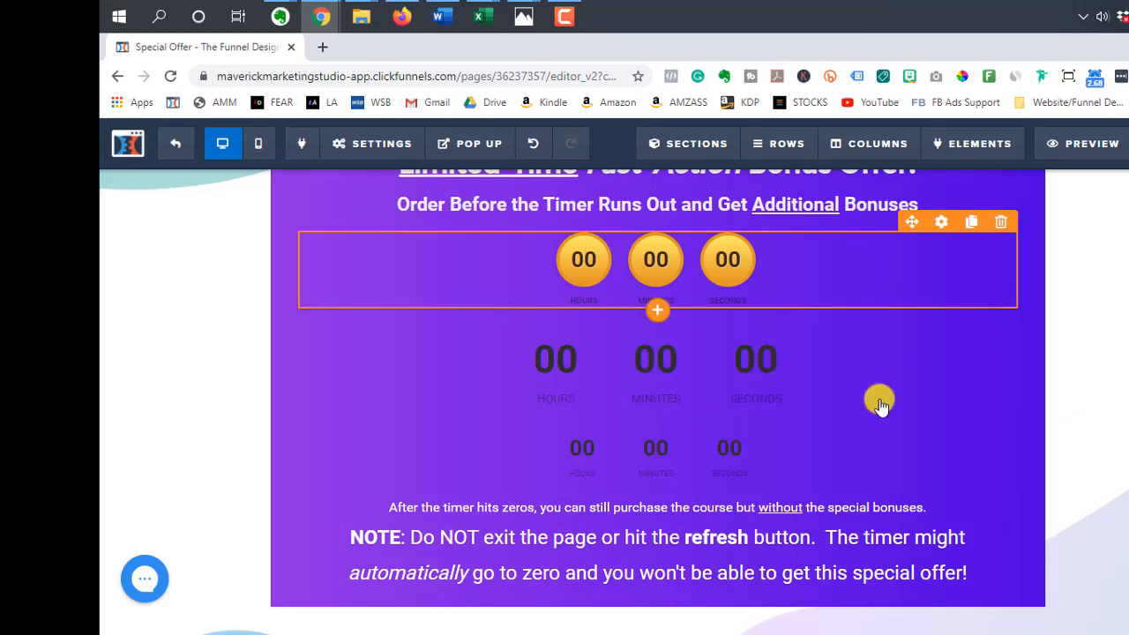
pyautogui.moveTo(723, 269)
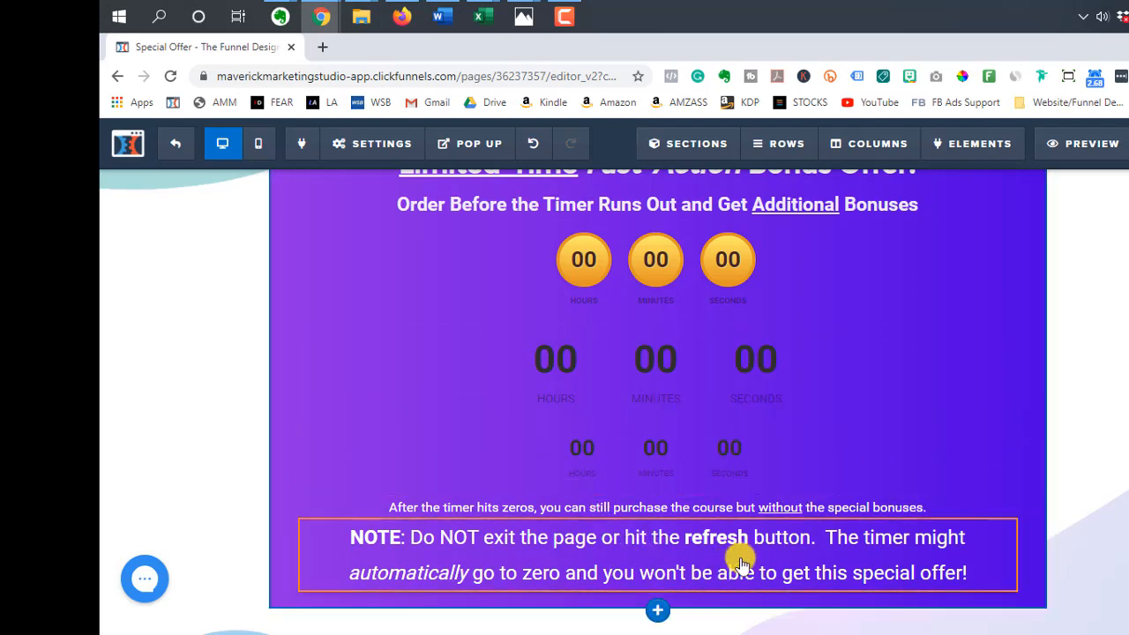
pyautogui.click(741, 555)
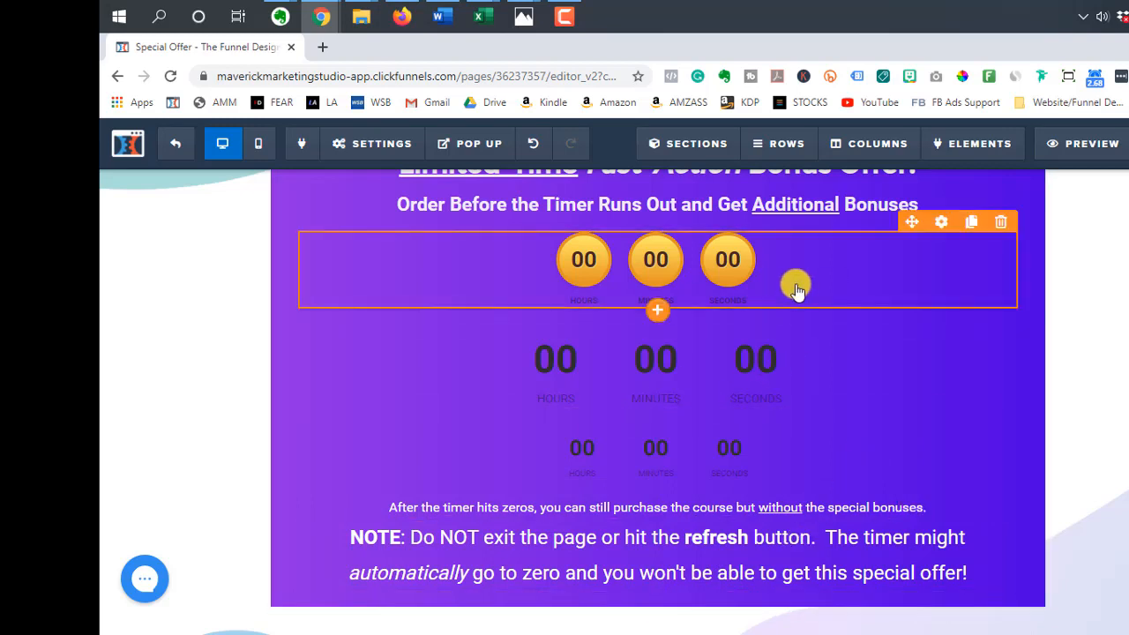
pyautogui.moveTo(902, 278)
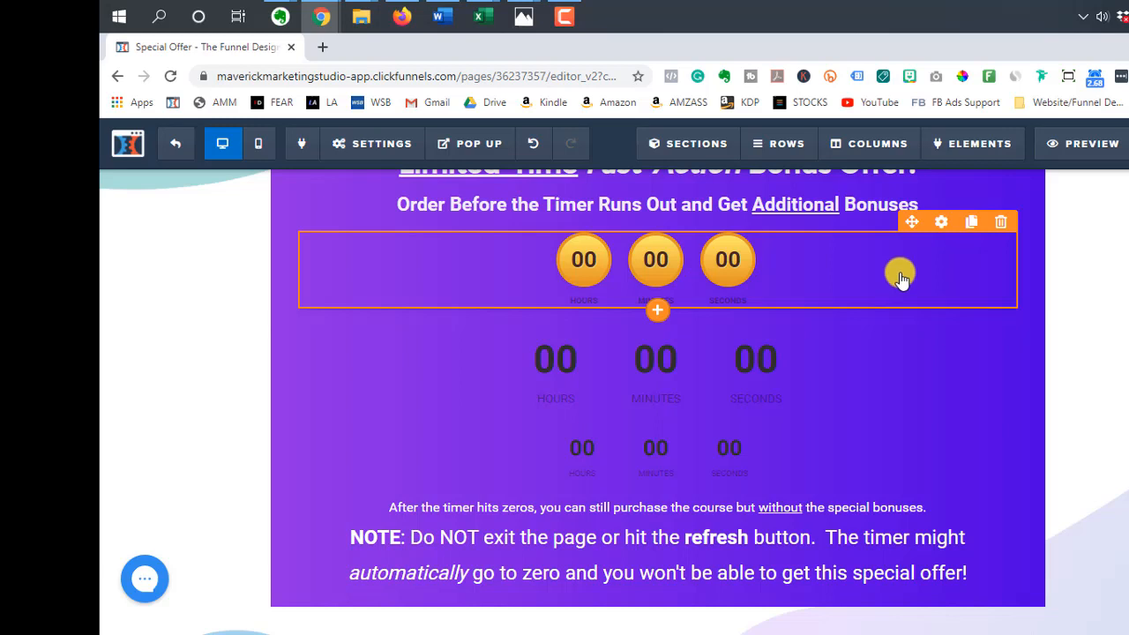
pyautogui.moveTo(900, 284)
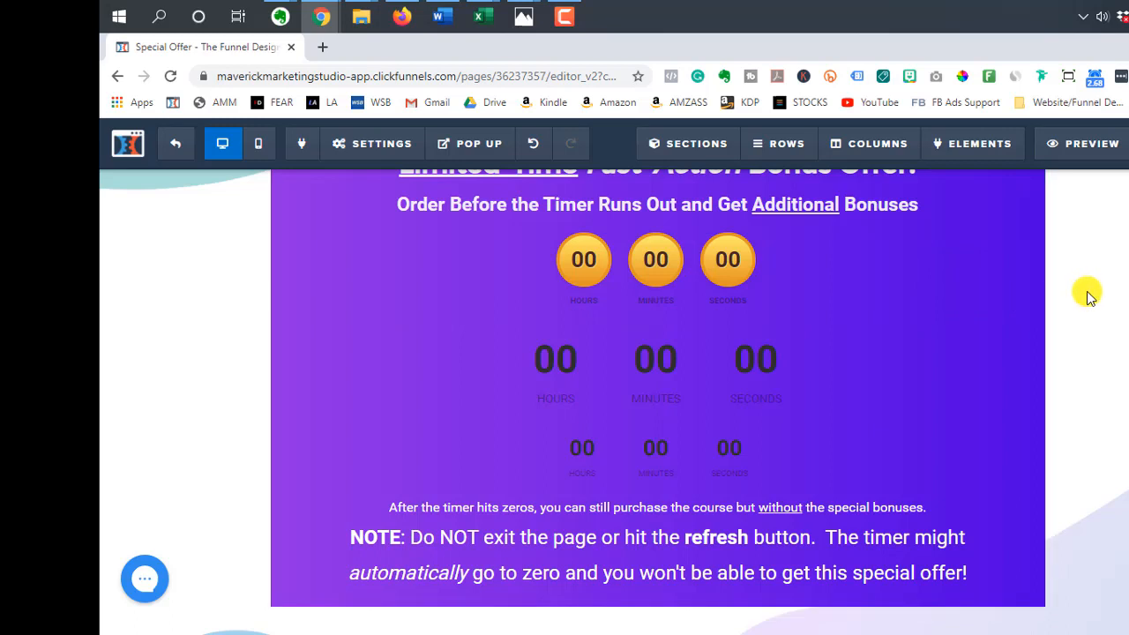
pyautogui.scroll(-3)
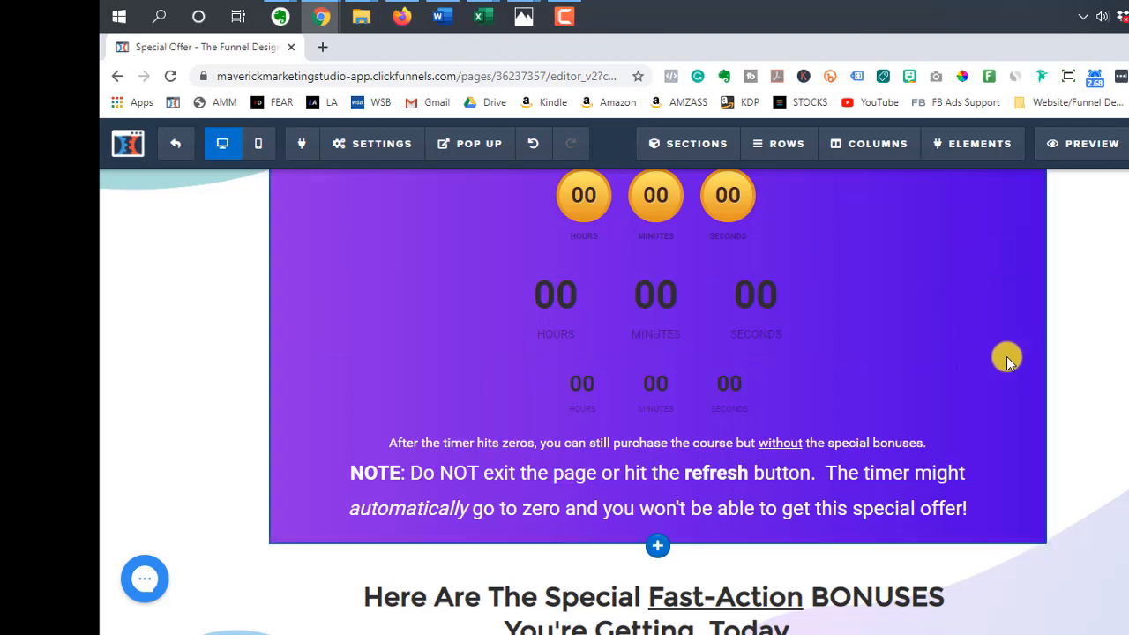
pyautogui.moveTo(1090, 321)
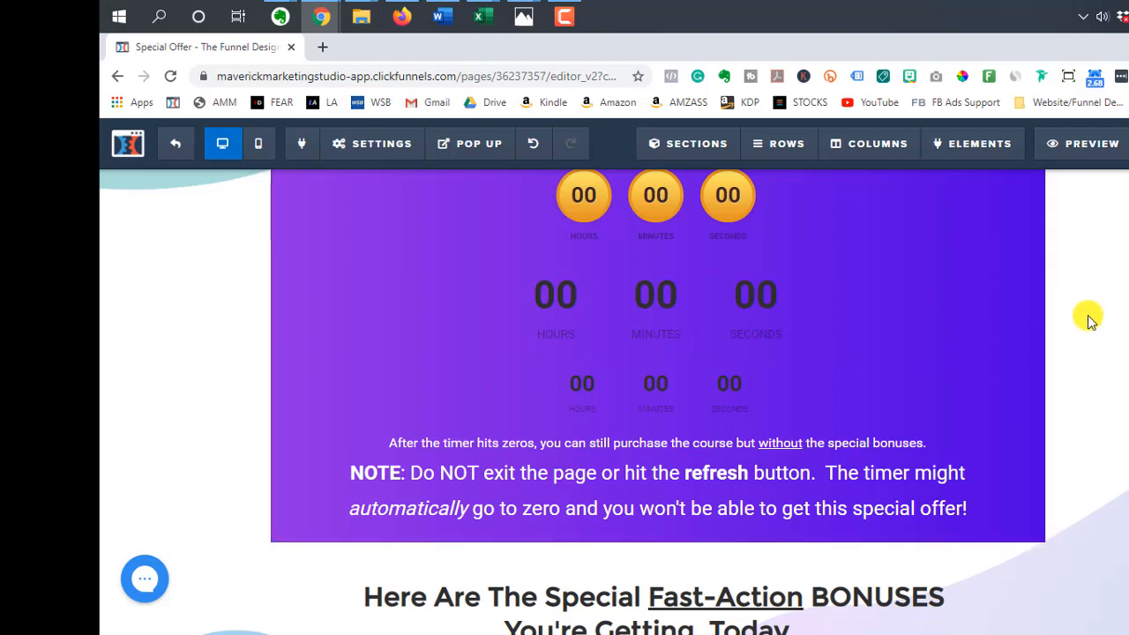